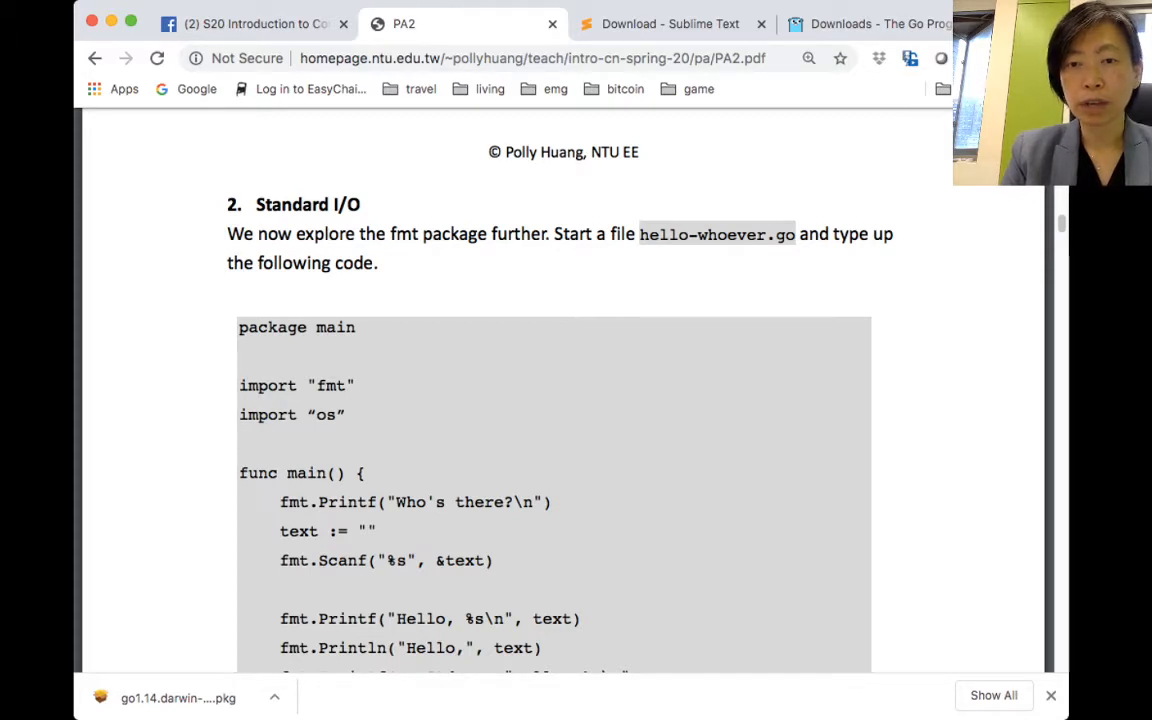
# Scroll through the PA2 handout's Standard I/O section showing the hello-whoever.go code
pyautogui.scroll(-3)
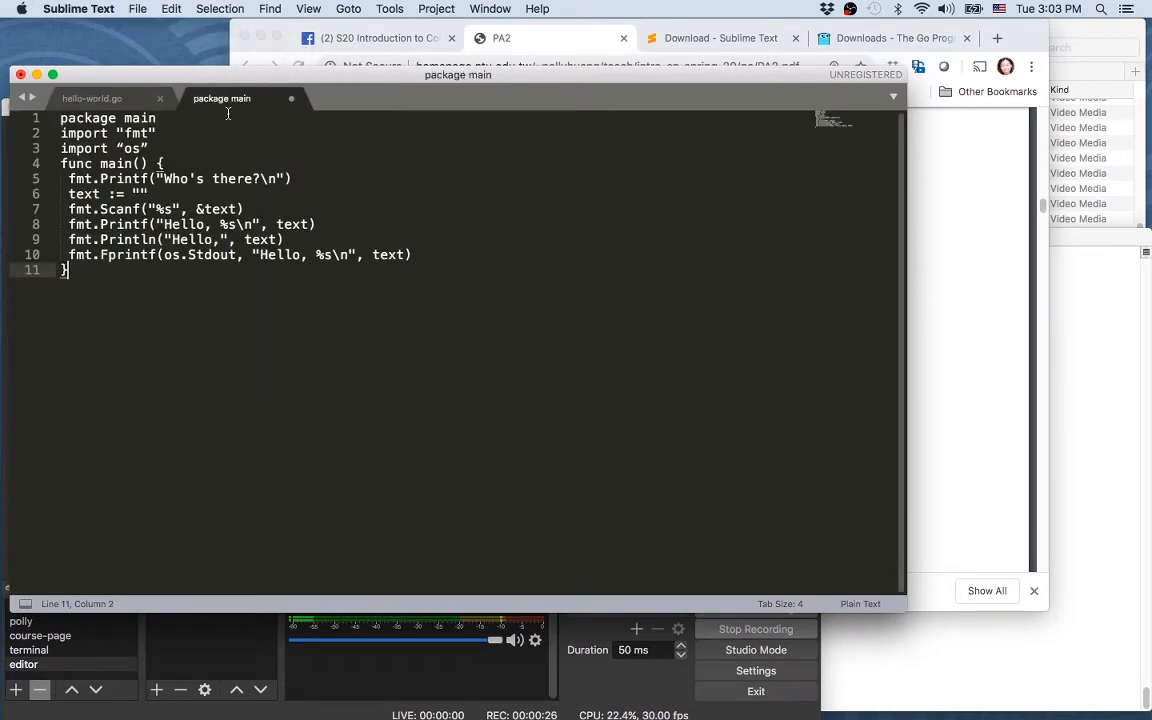
# Save the untitled code as hello-whoever.go via Save As, replacing the existing file
pyautogui.click(138, 8)
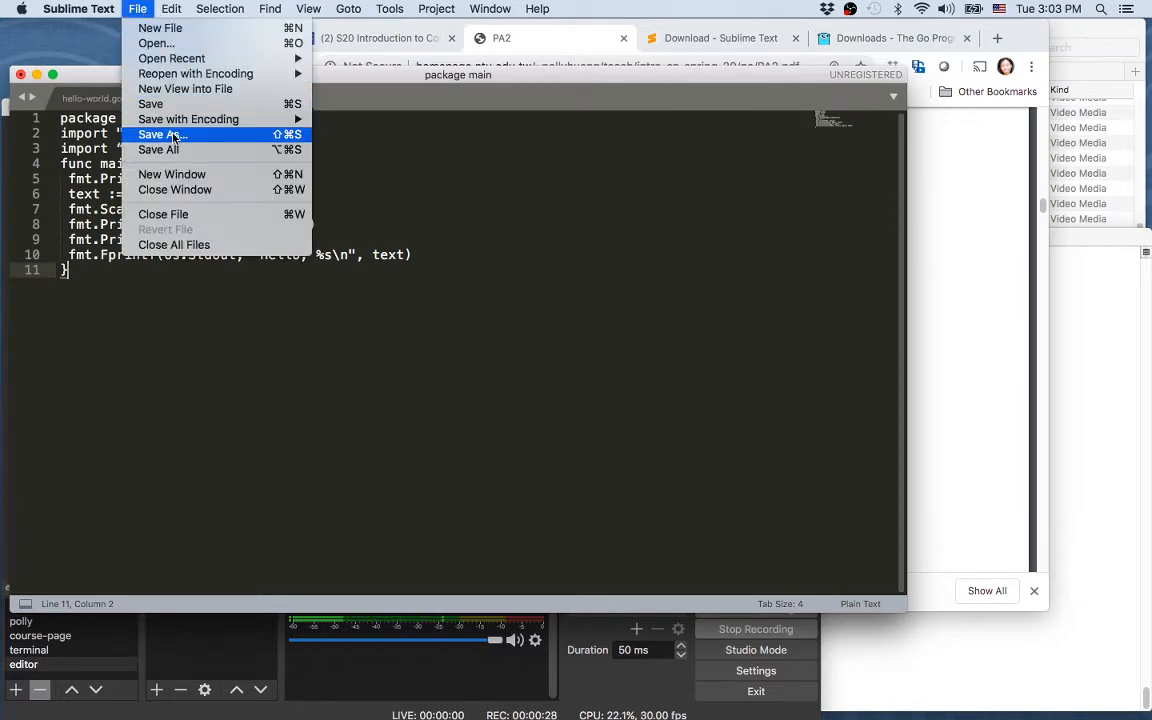
pyautogui.click(162, 134)
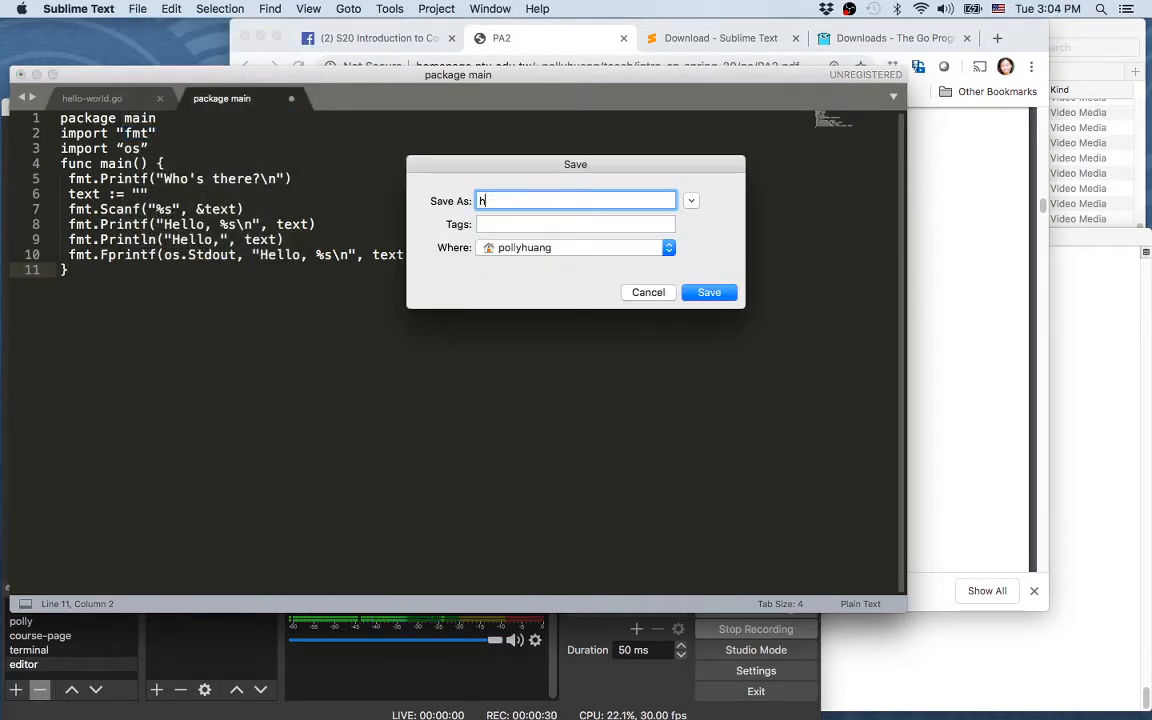
pyautogui.write('ello-whoever.')
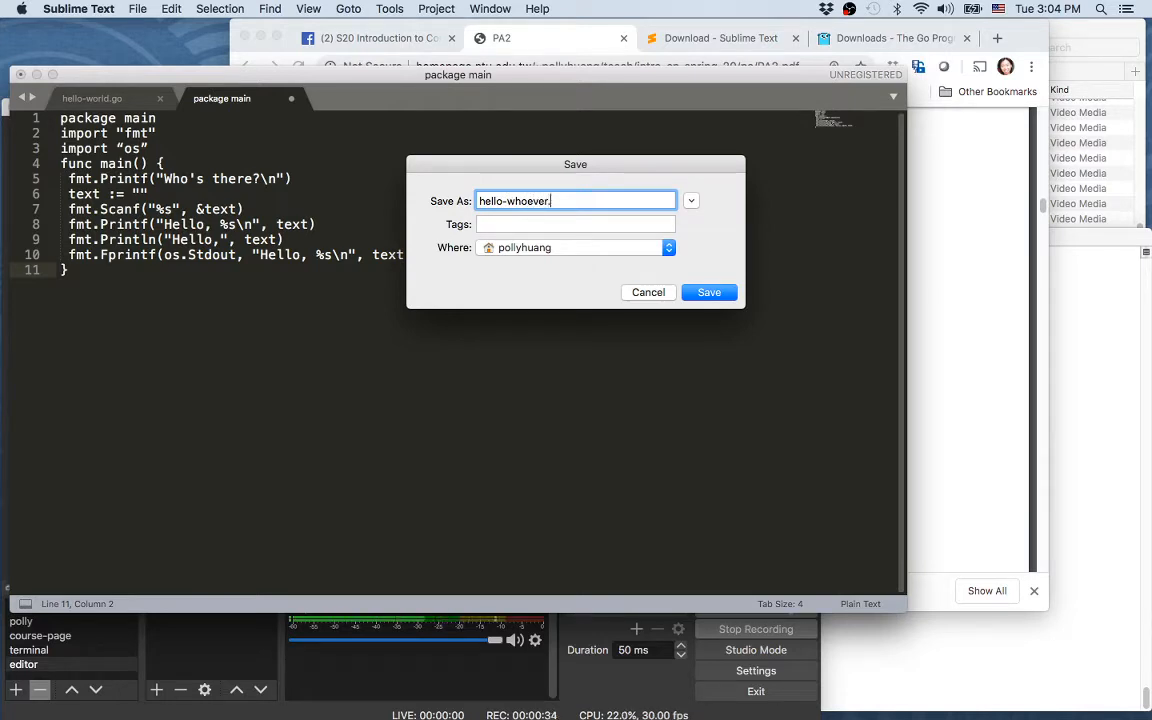
pyautogui.write('go')
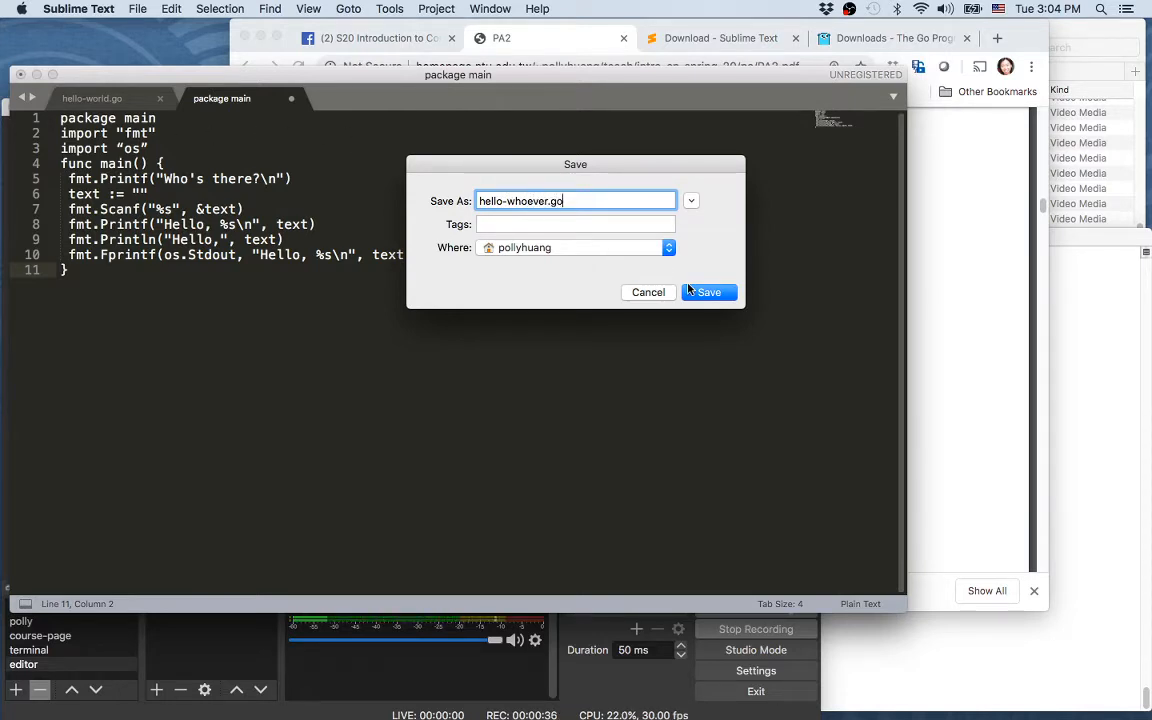
pyautogui.click(708, 292)
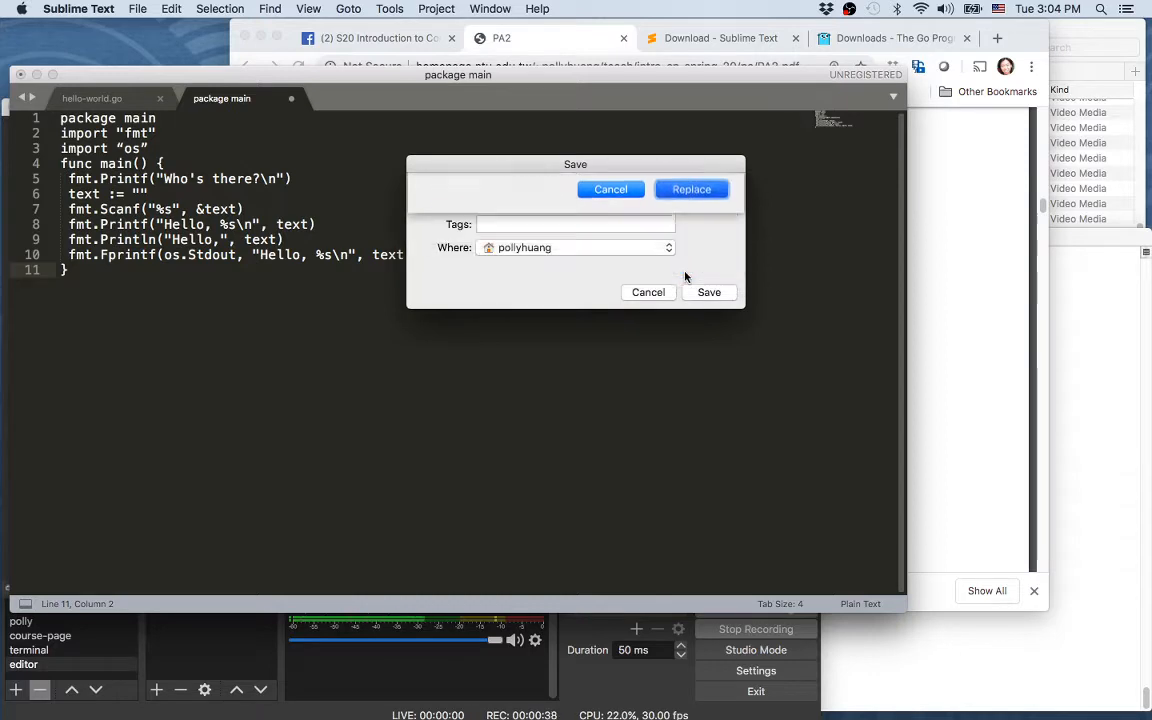
pyautogui.click(708, 292)
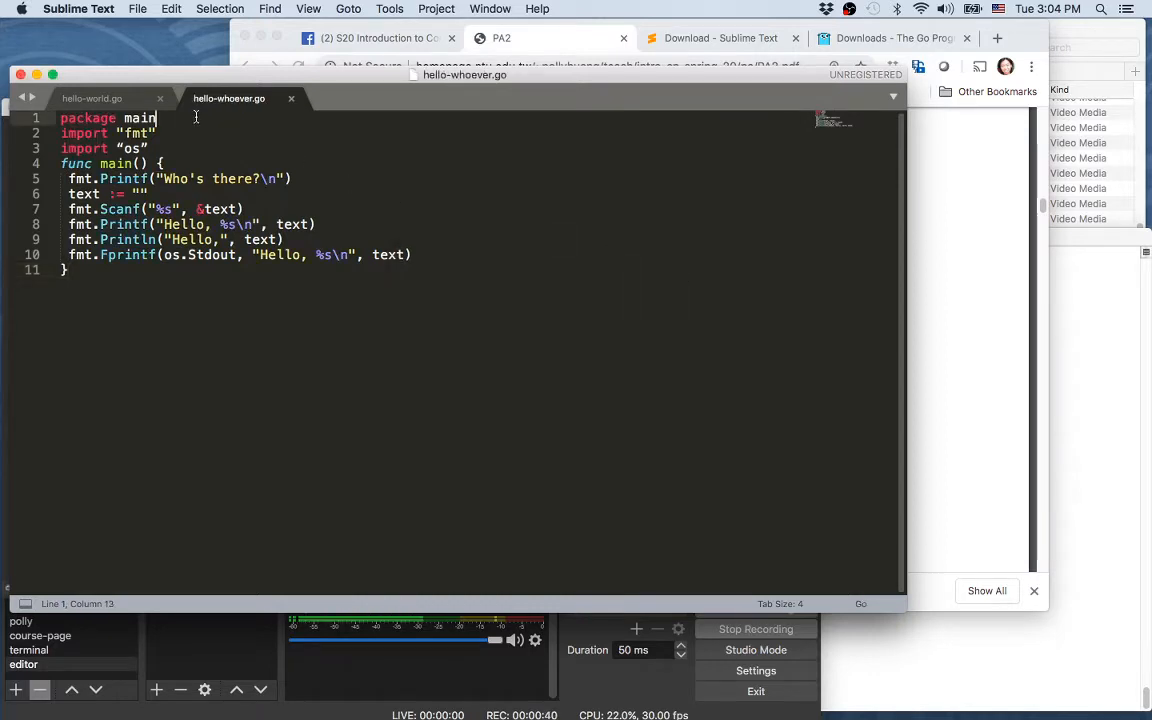
# Insert blank lines after 'package main' and after the imports, highlighting the import keyword
pyautogui.press('Return')
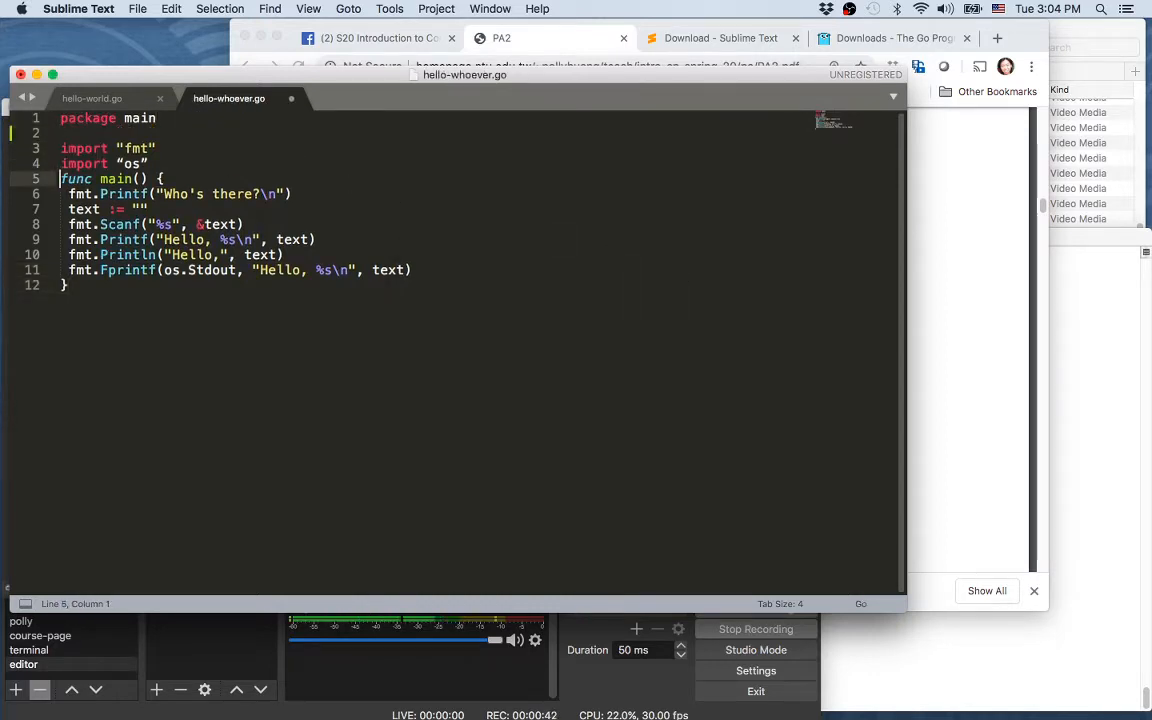
pyautogui.press('enter')
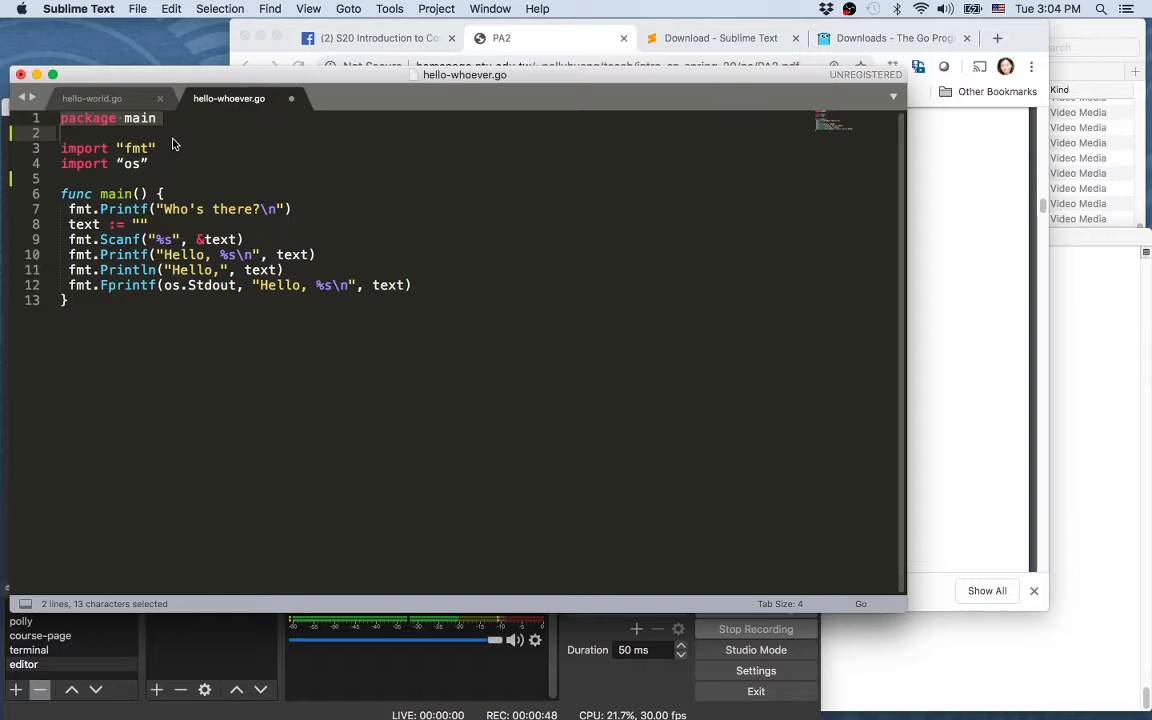
pyautogui.moveTo(162, 150)
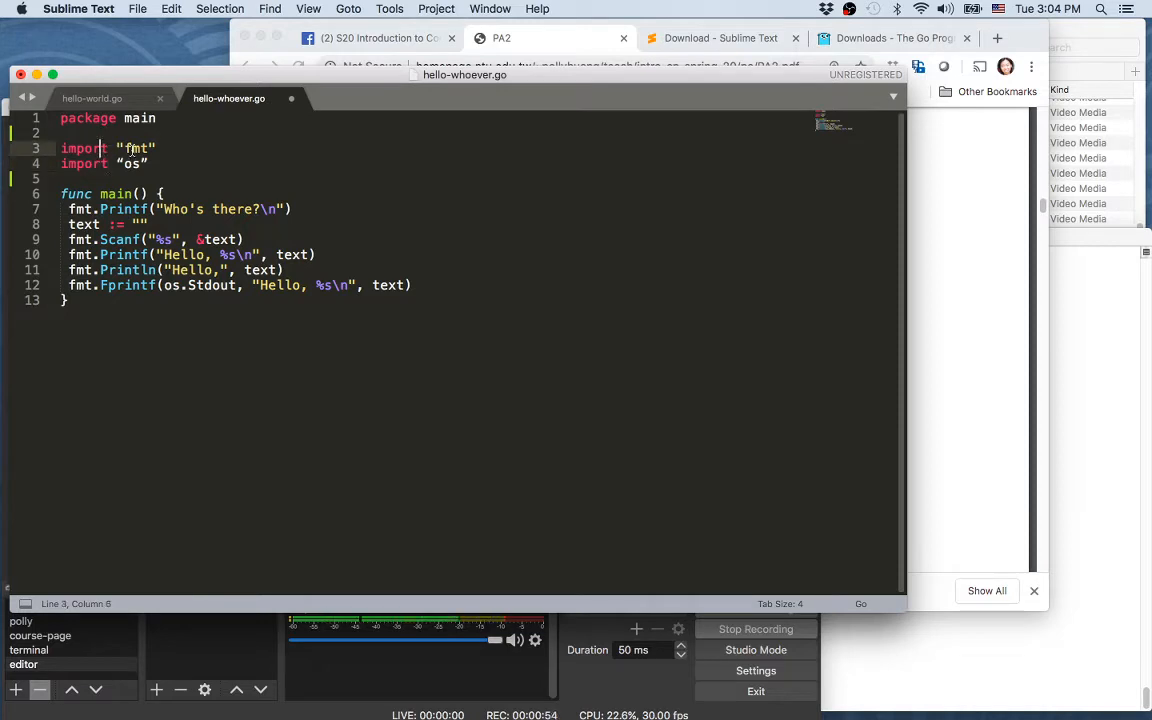
pyautogui.doubleClick(136, 148)
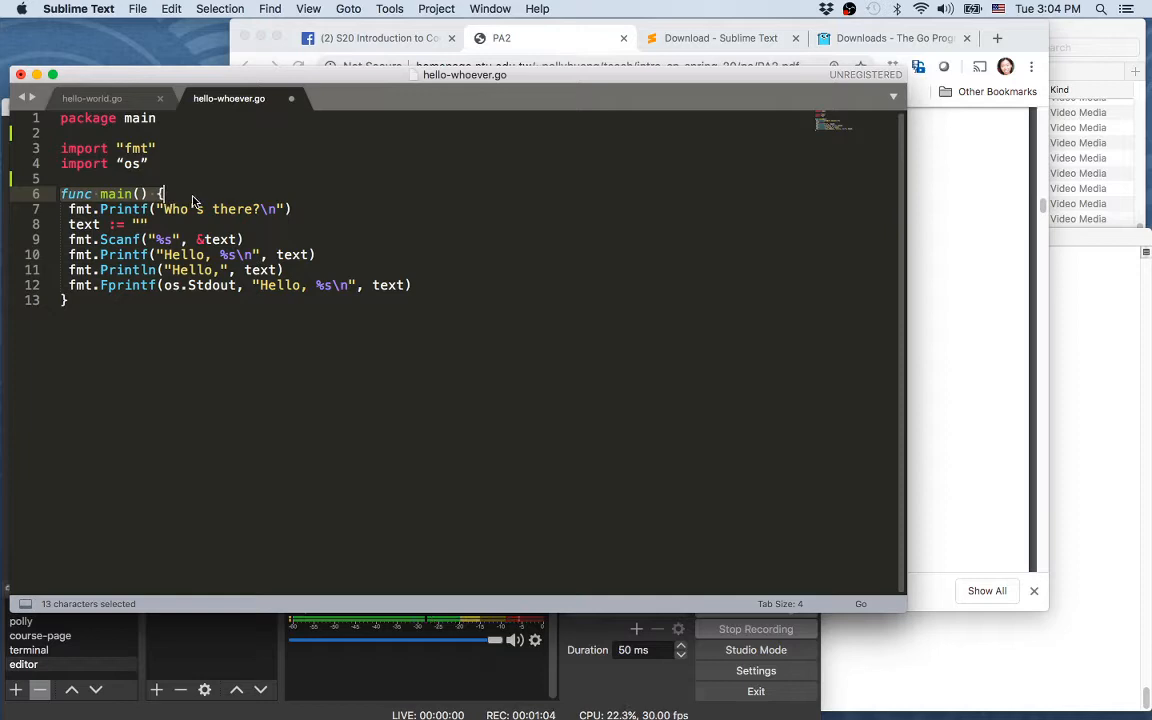
pyautogui.moveTo(160, 192); pyautogui.dragTo(112, 210)
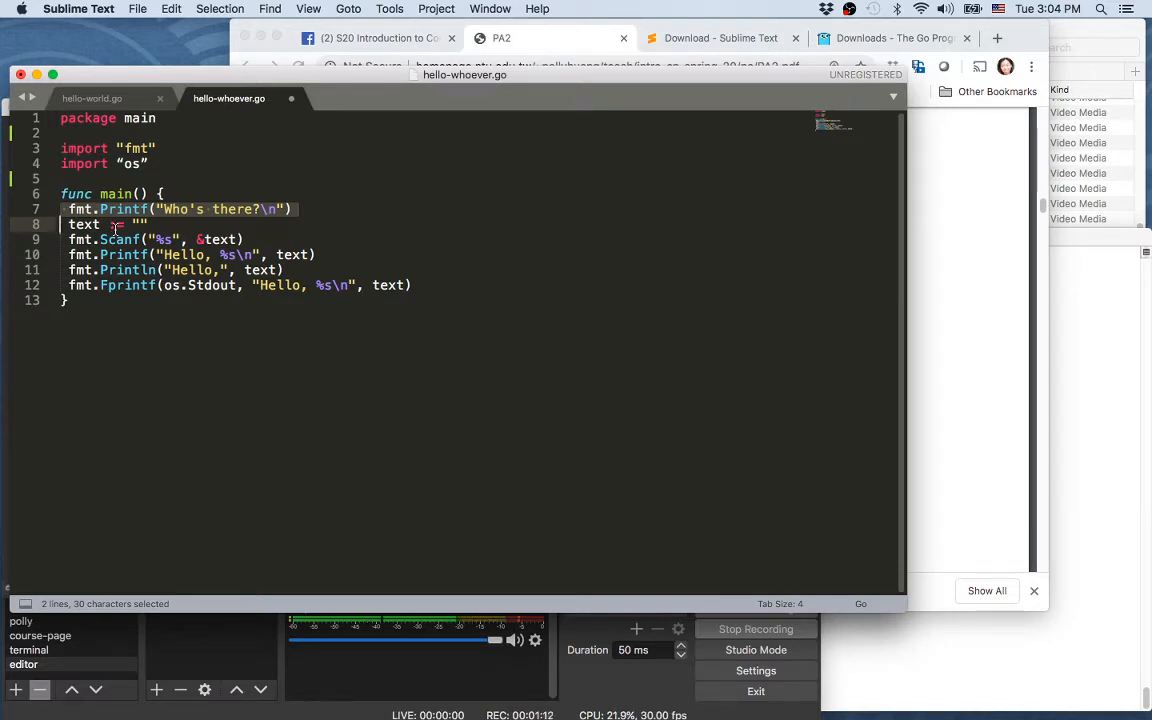
pyautogui.click(116, 224)
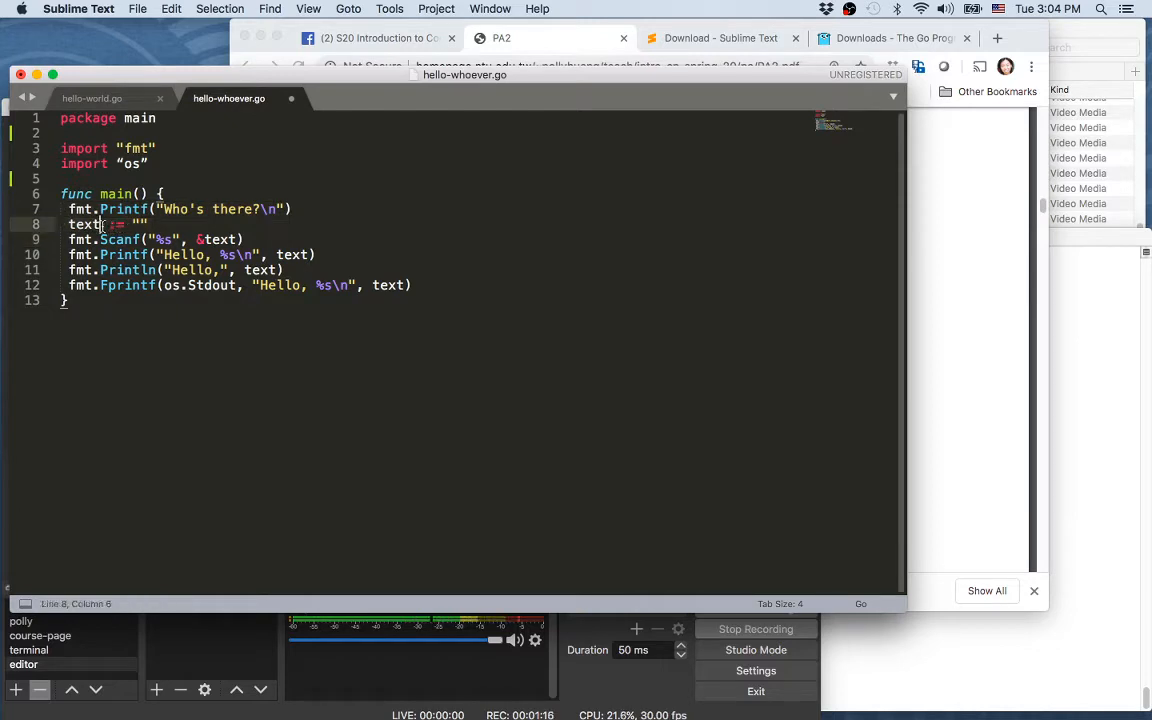
pyautogui.doubleClick(84, 224)
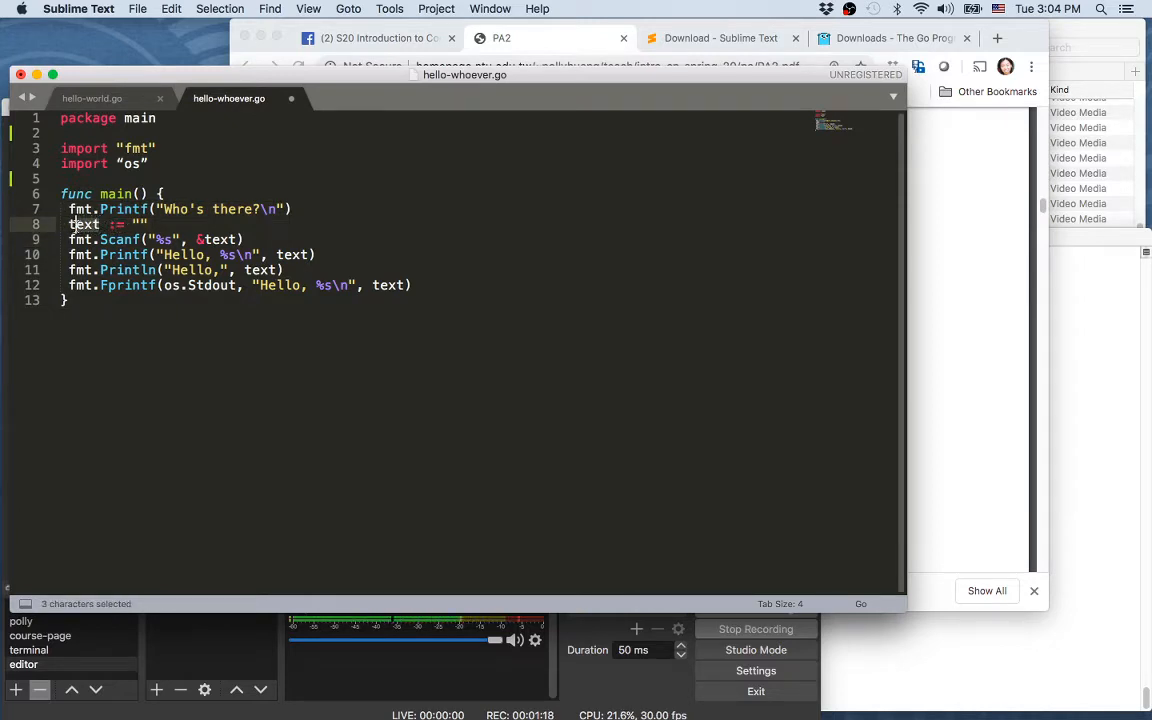
pyautogui.doubleClick(84, 224)
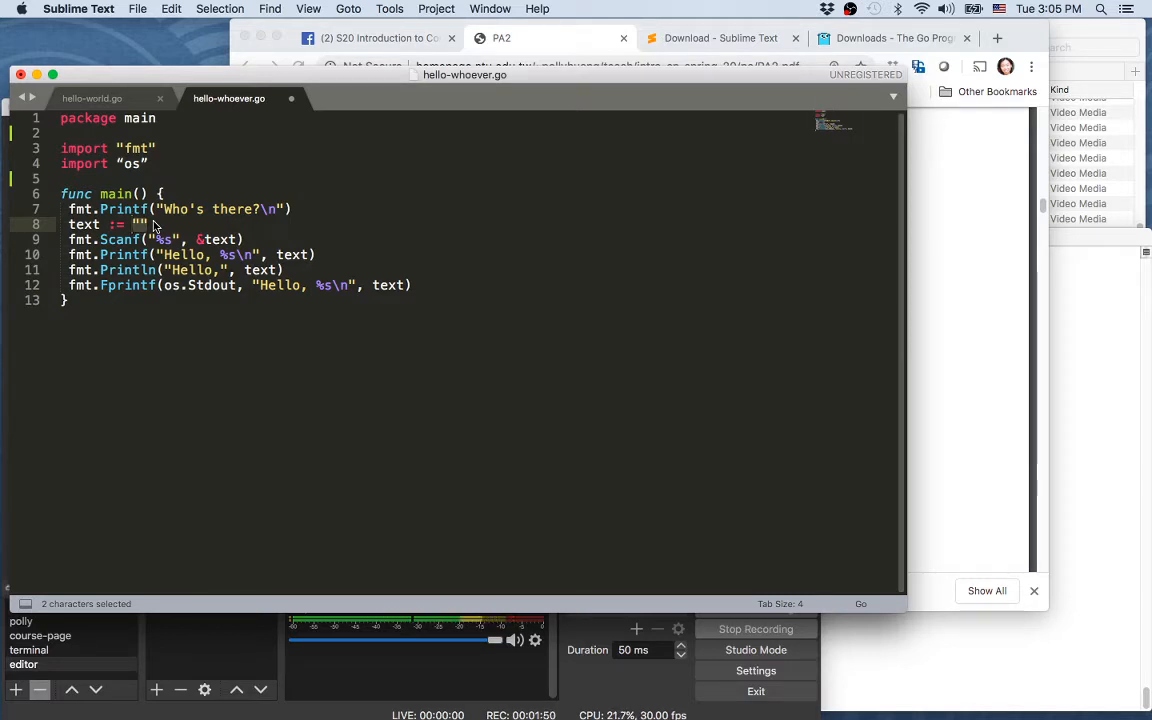
pyautogui.click(148, 224)
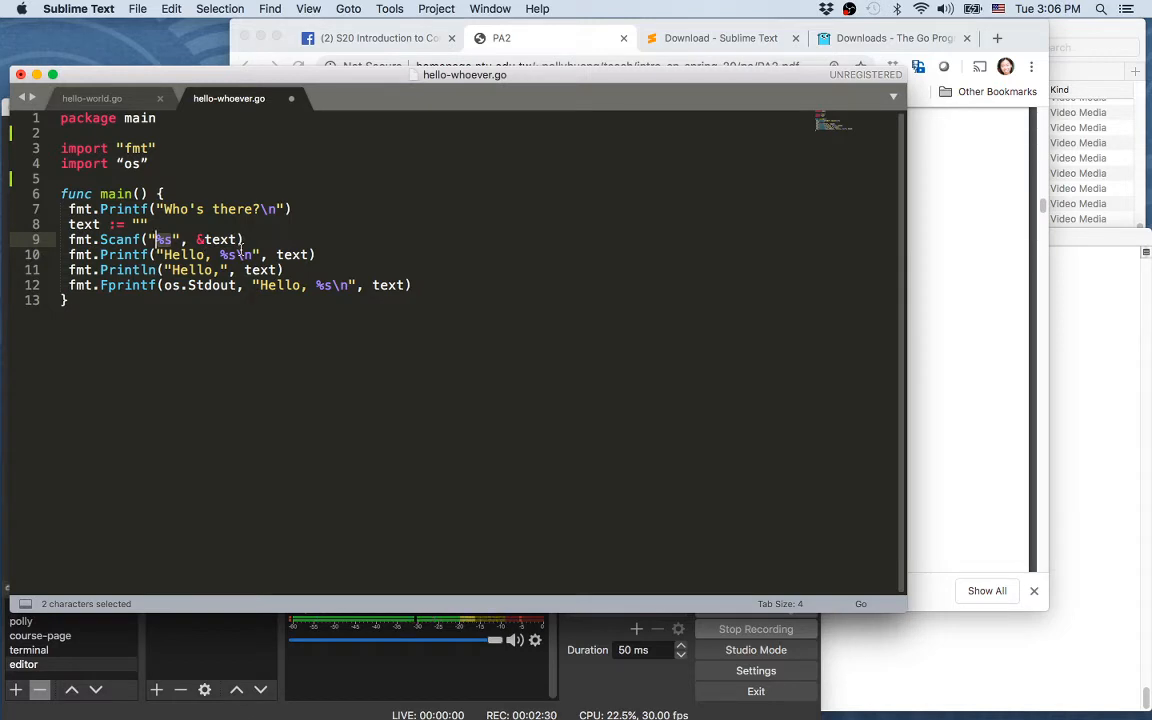
pyautogui.click(240, 240)
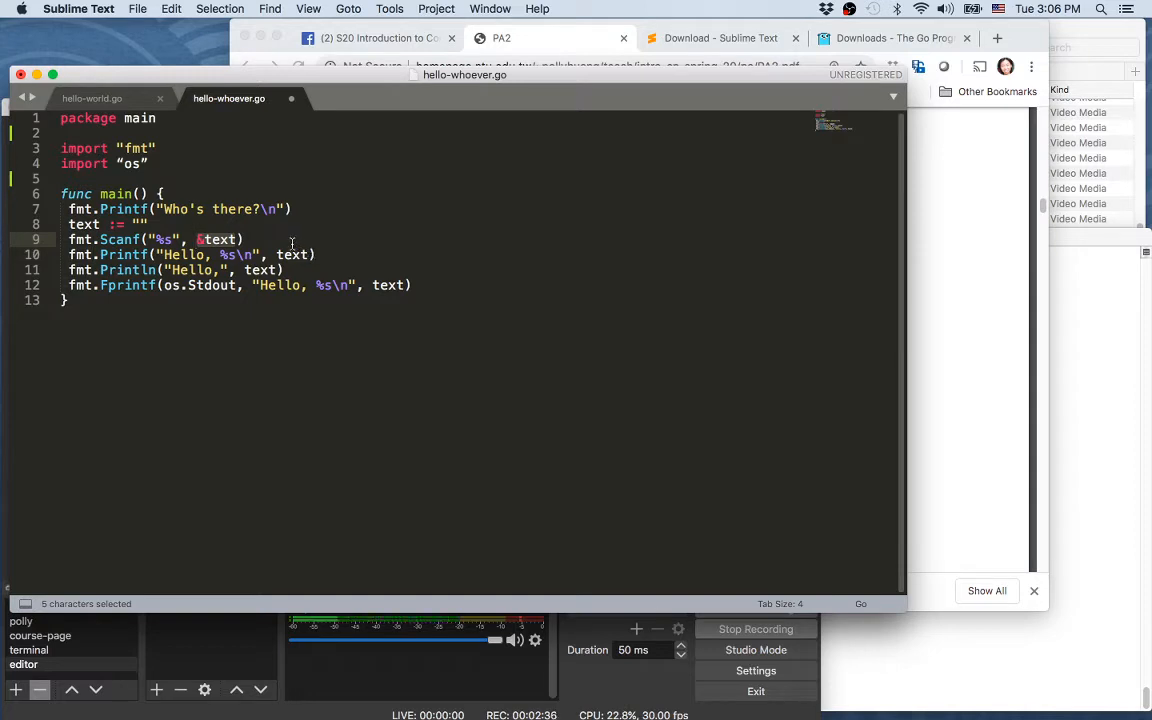
pyautogui.click(244, 240)
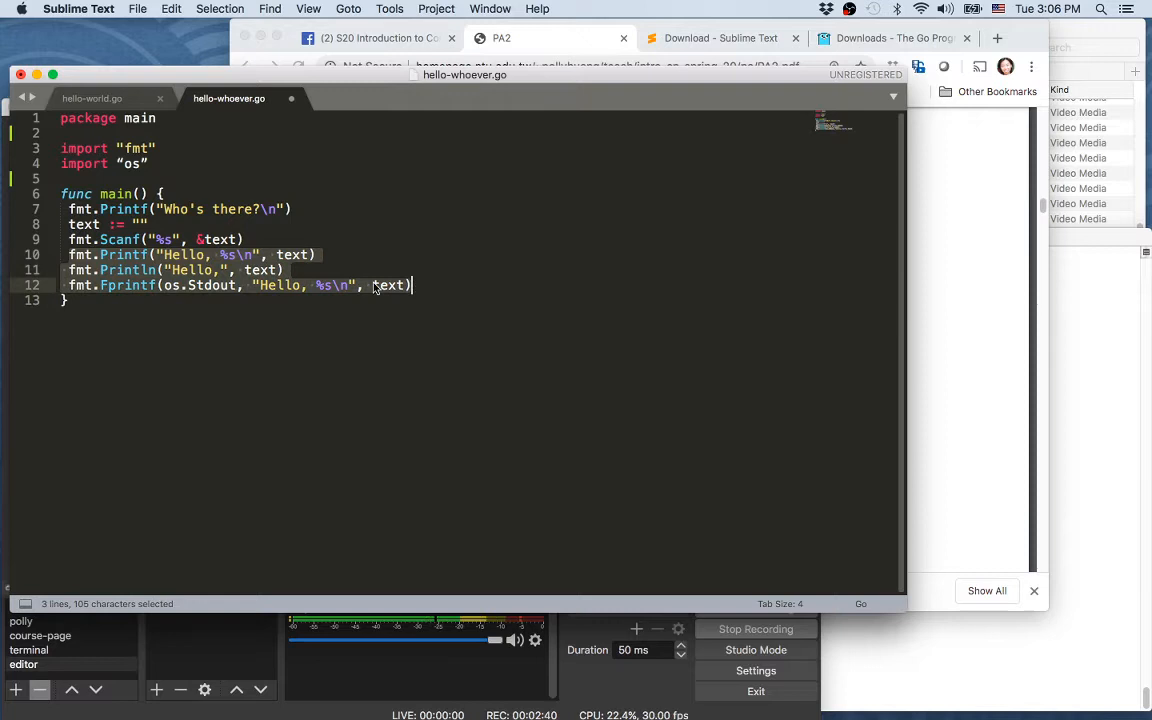
pyautogui.click(100, 268)
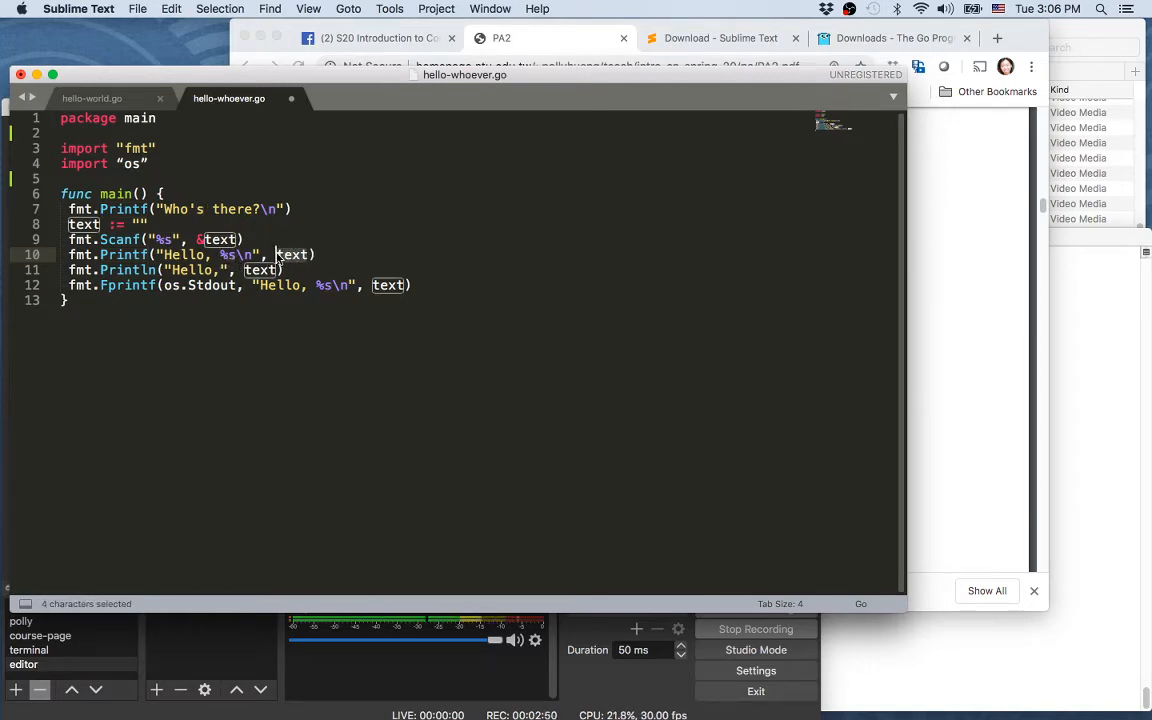
pyautogui.click(278, 254)
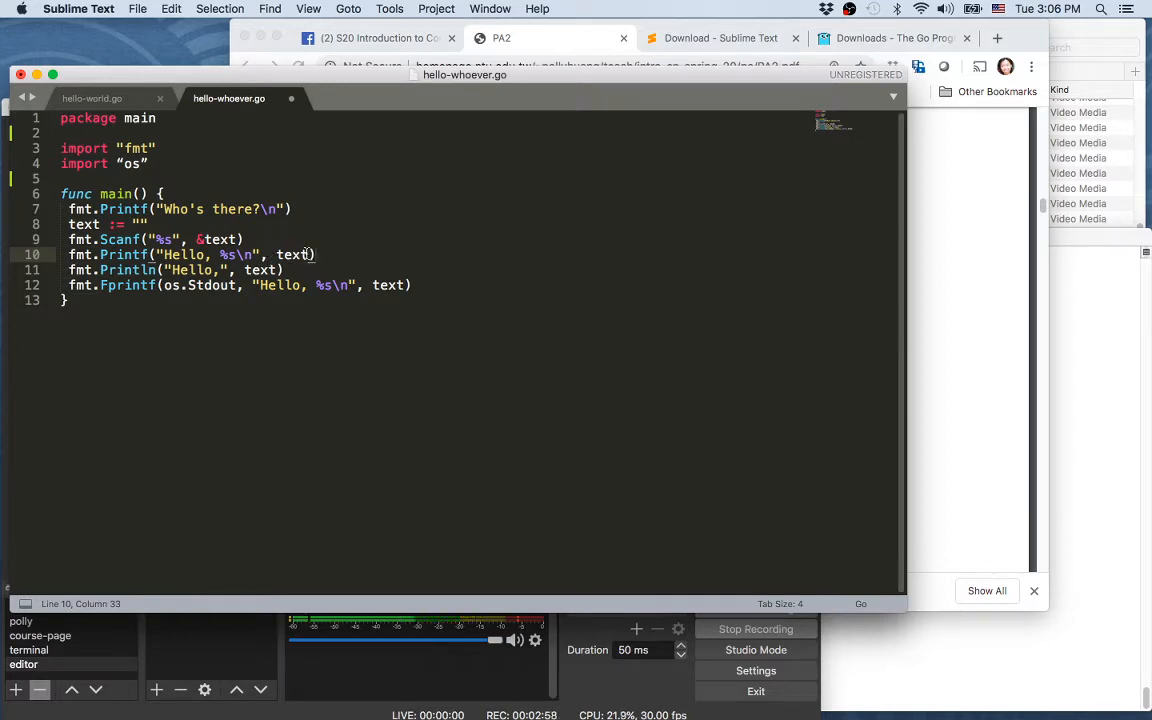
pyautogui.doubleClick(292, 254)
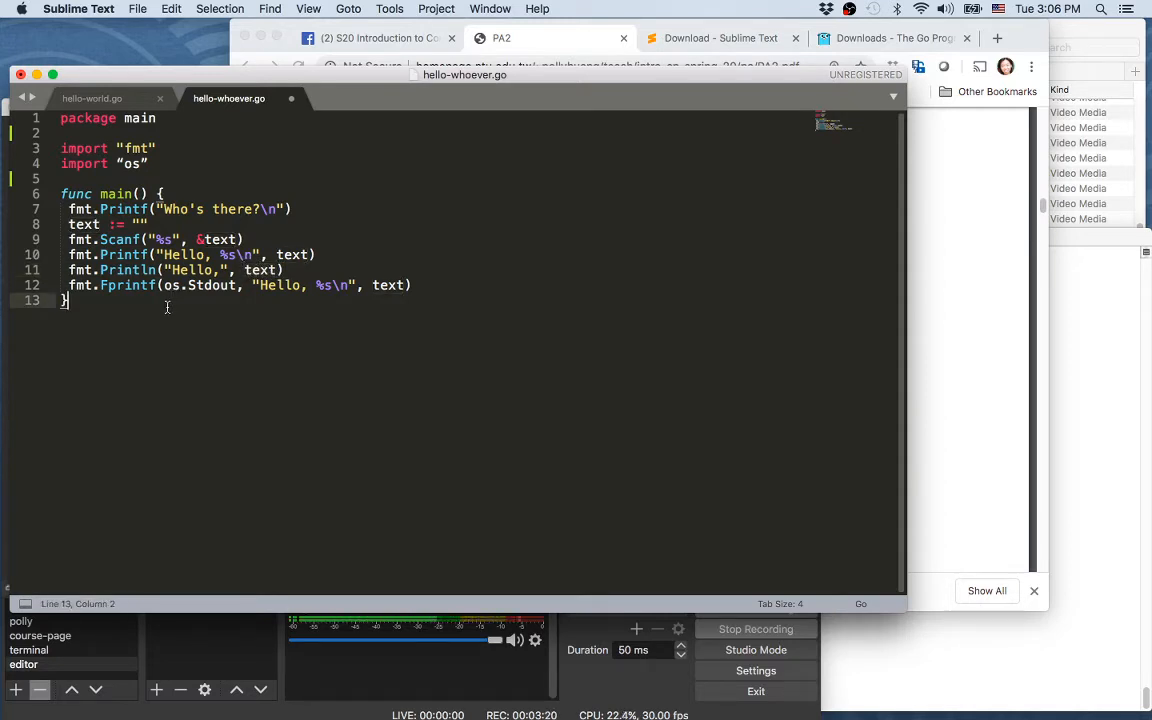
# Highlight the Fprintf function name and the os import while explaining the os.Stdout greeting line
pyautogui.click(100, 284)
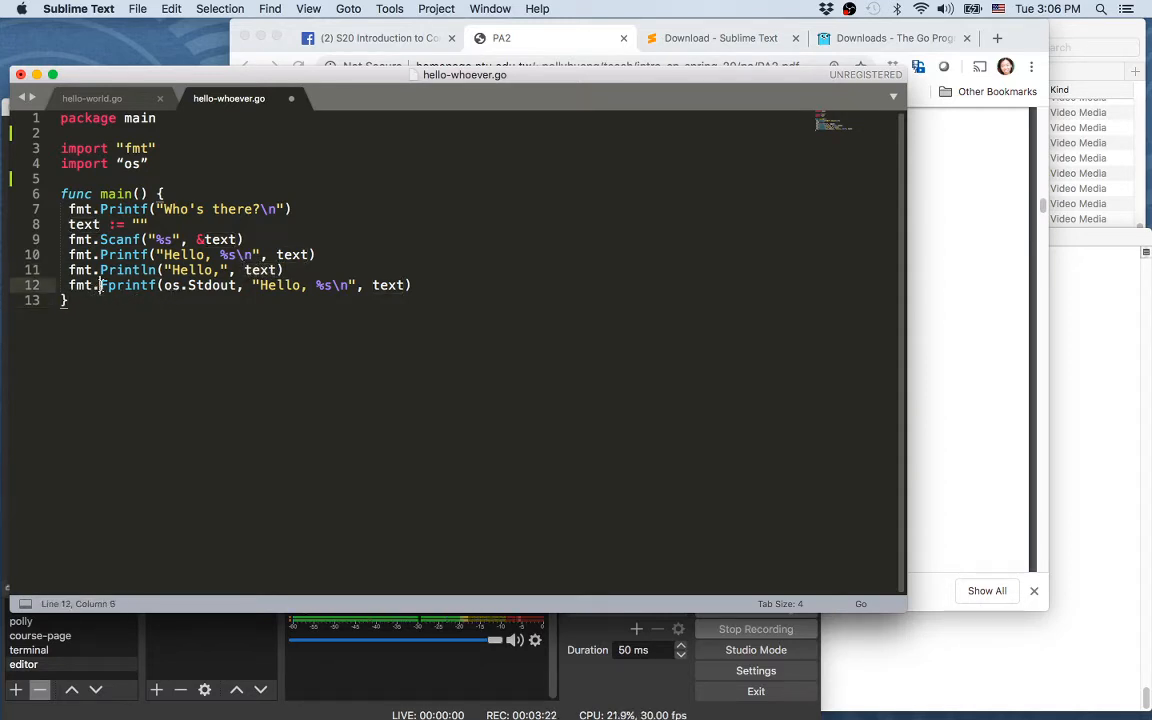
pyautogui.doubleClick(128, 284)
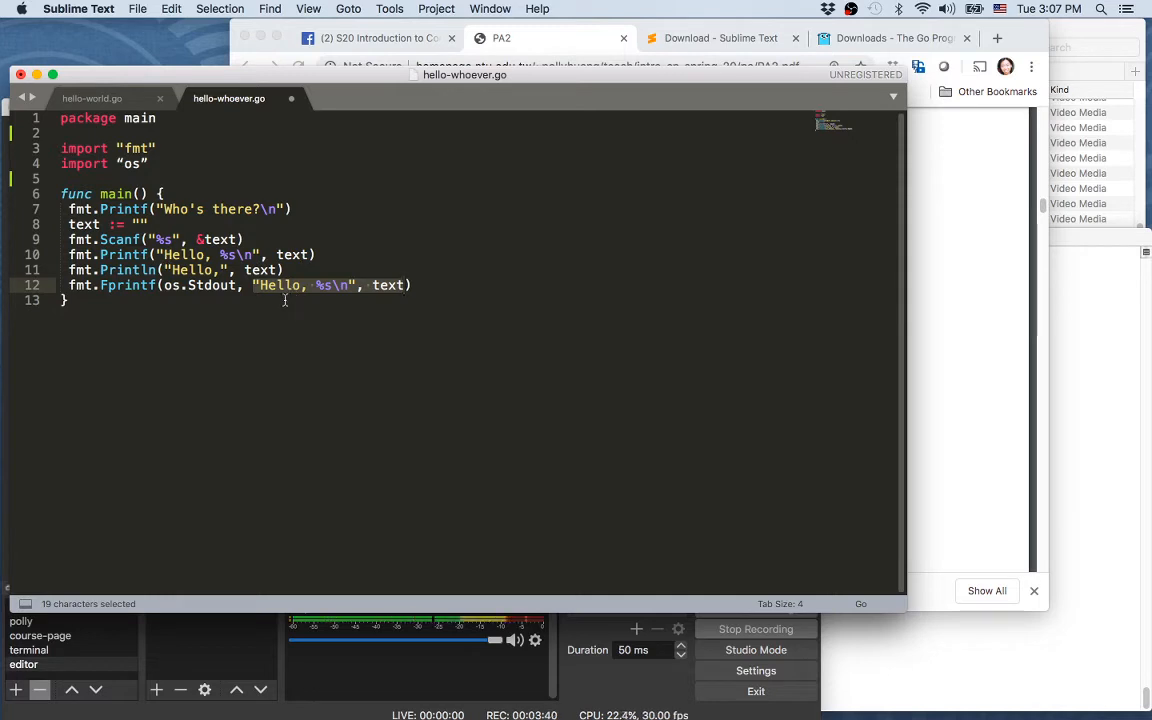
pyautogui.moveTo(408, 286)
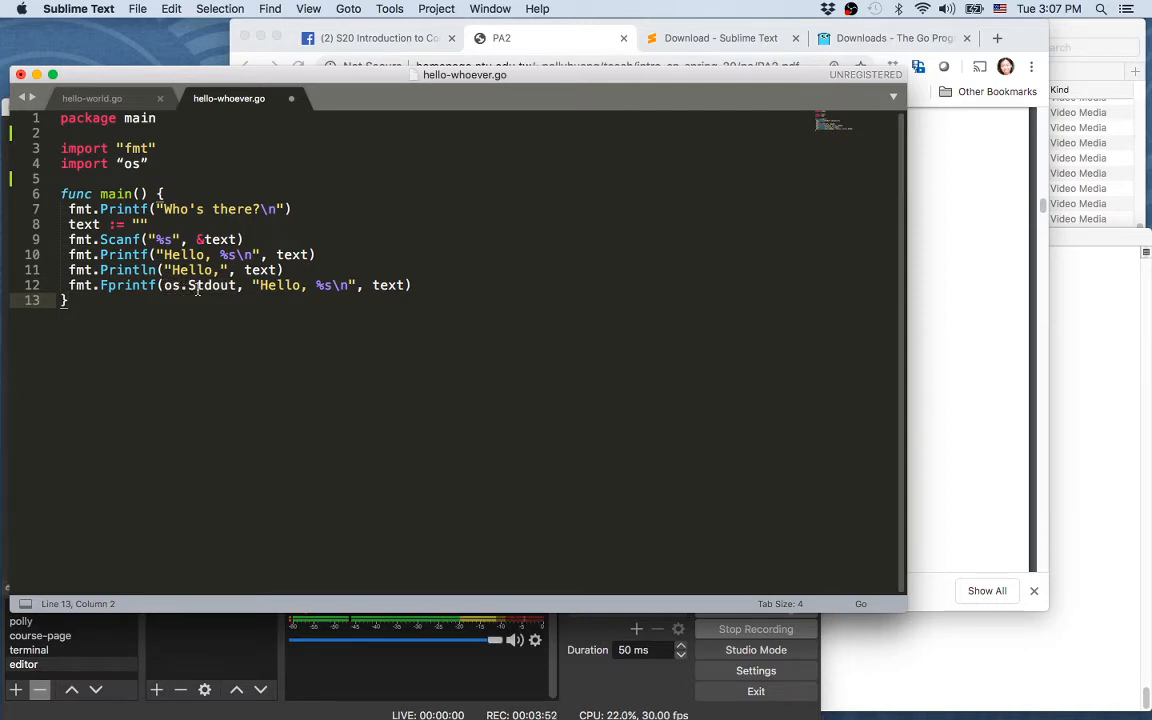
pyautogui.click(224, 284)
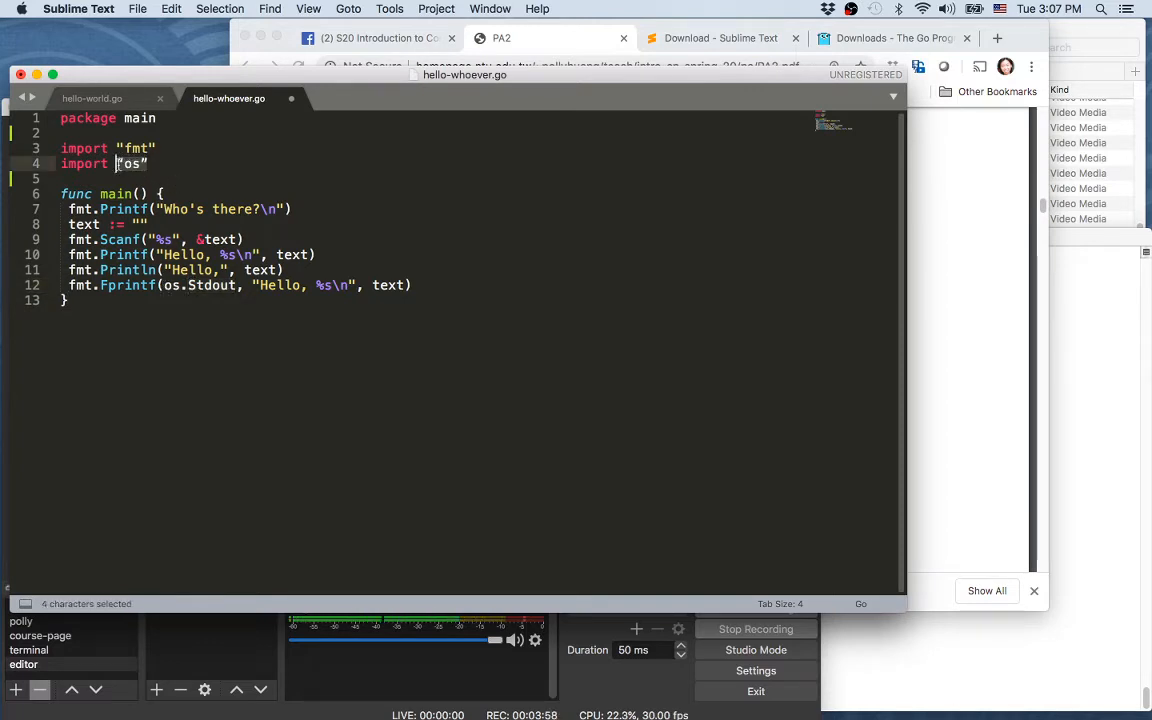
pyautogui.click(160, 284)
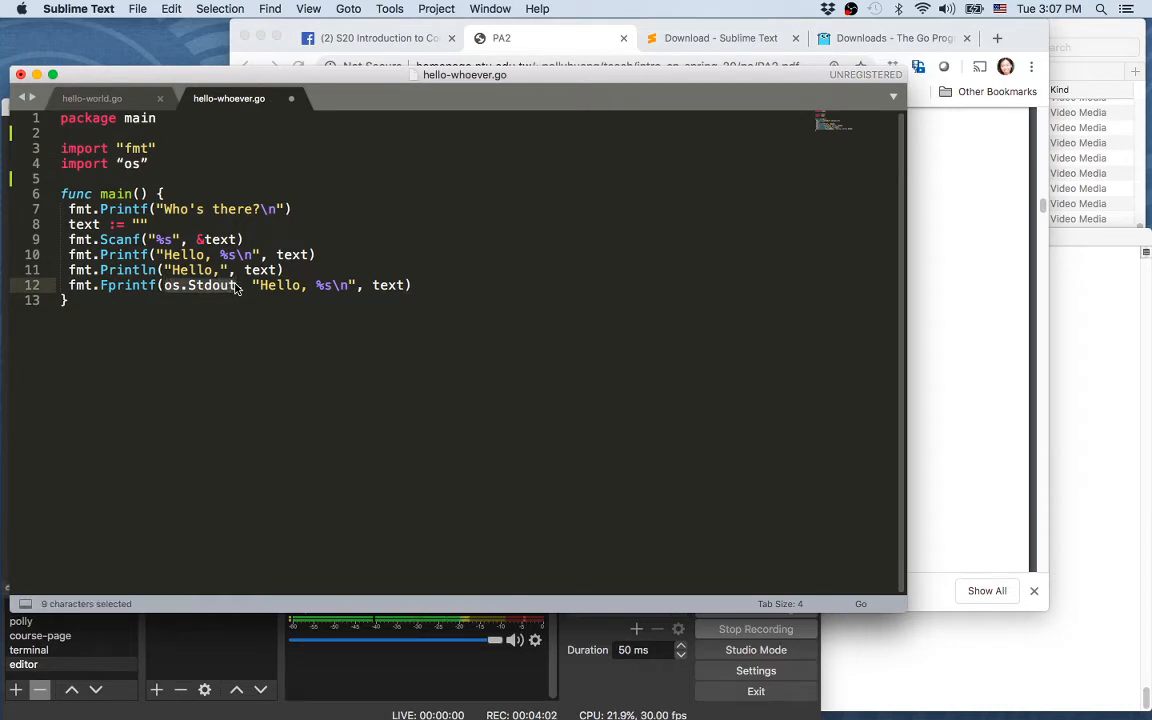
pyautogui.moveTo(180, 288)
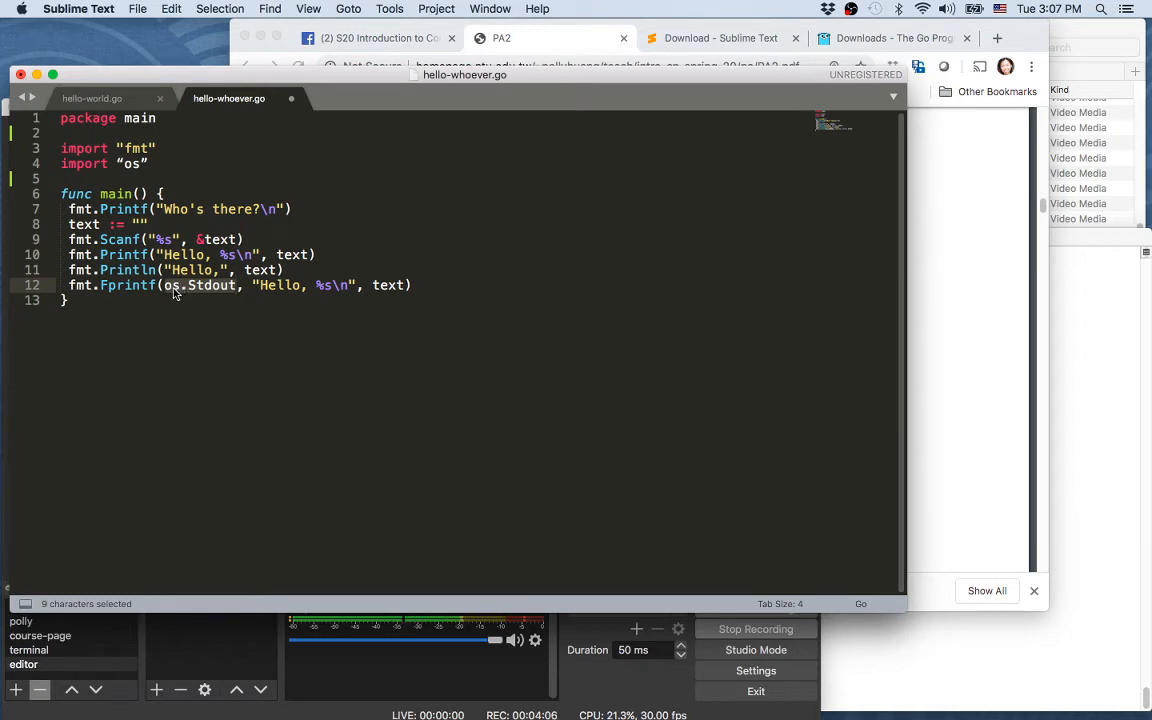
pyautogui.moveTo(196, 296)
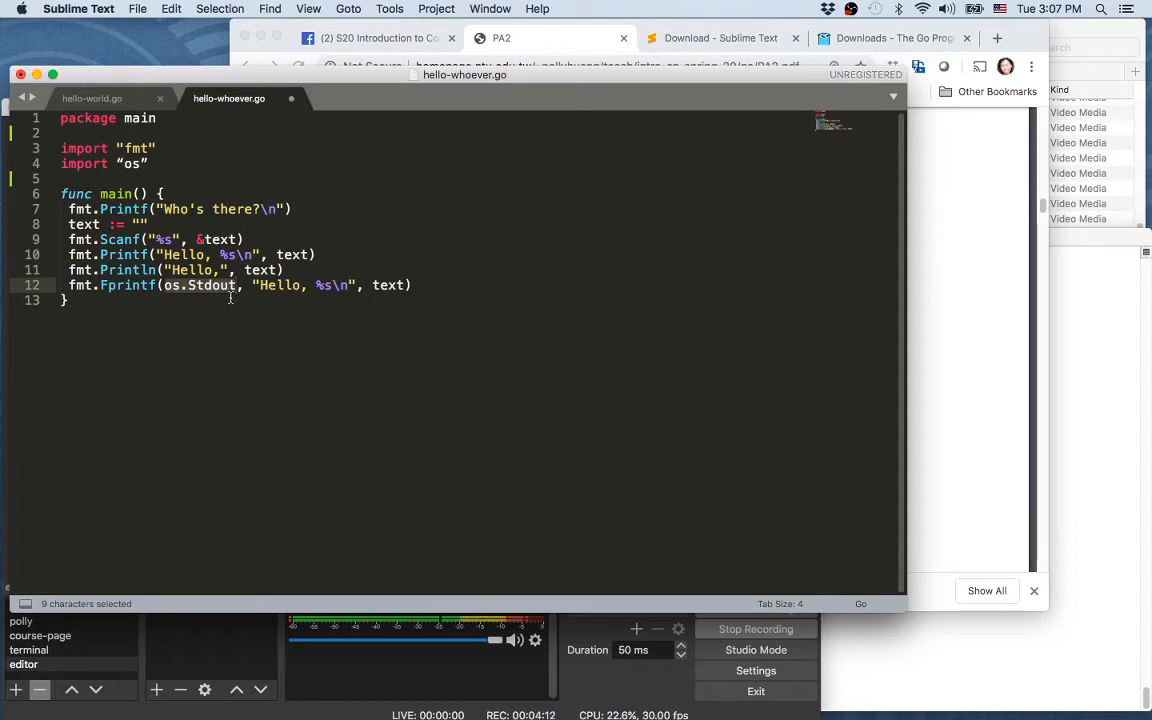
pyautogui.moveTo(264, 296)
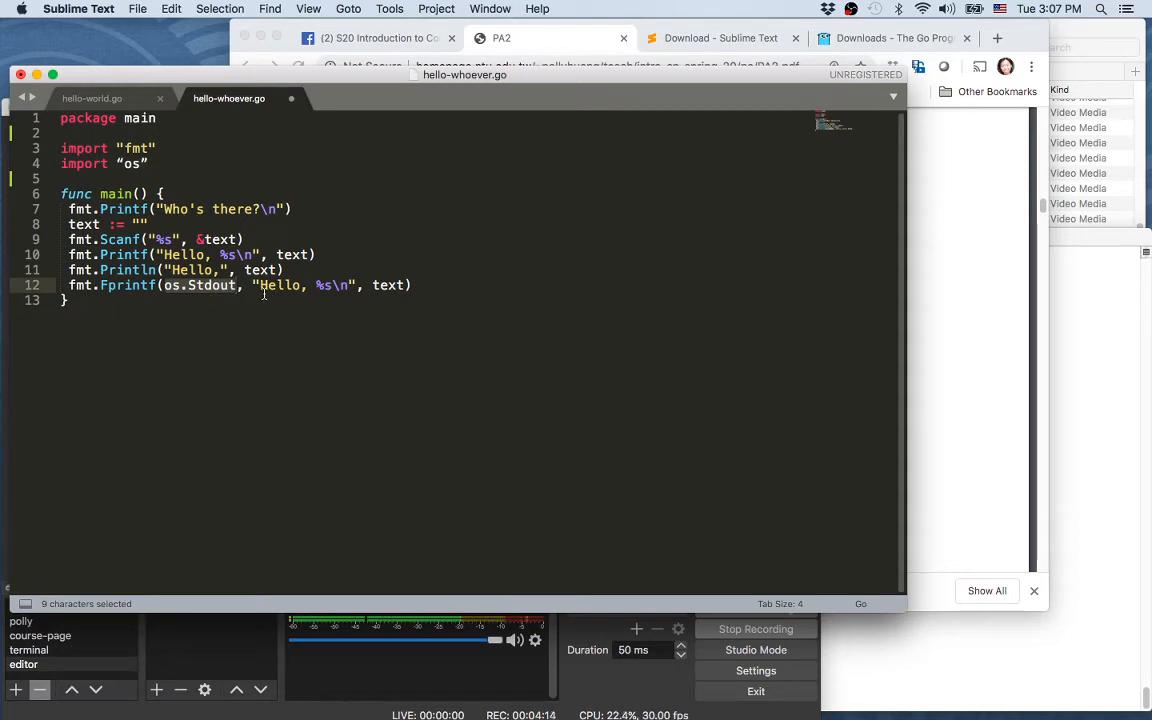
pyautogui.moveTo(378, 274)
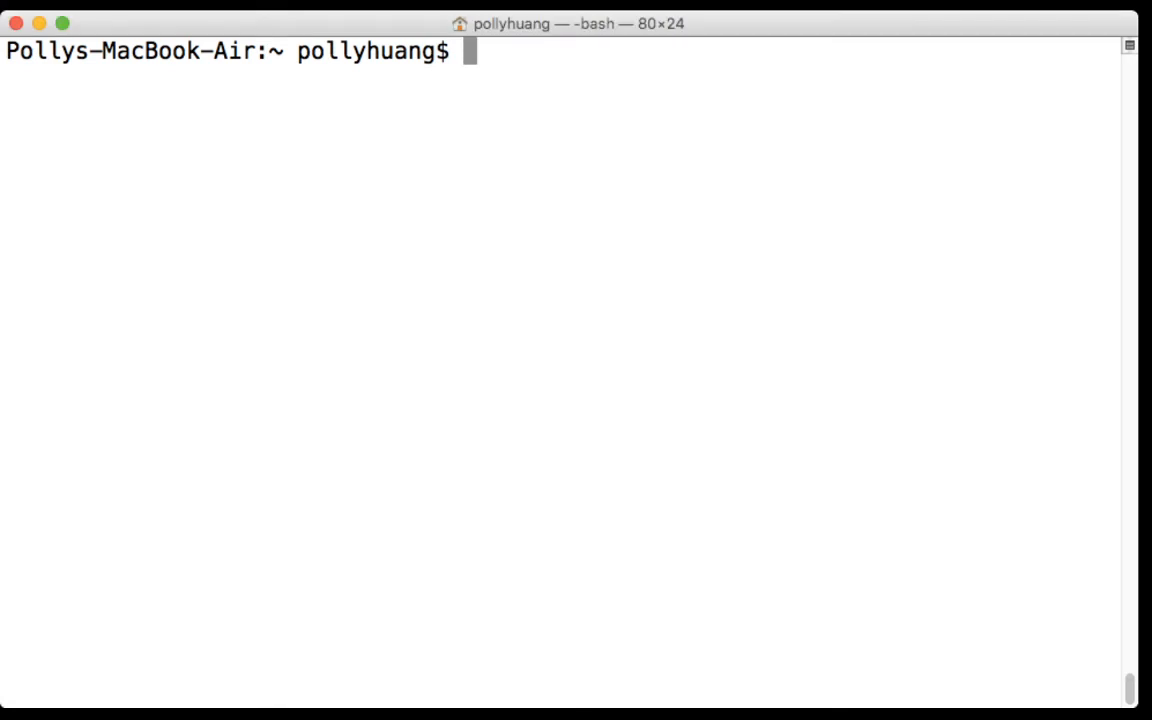
# List the home folder contents with ls -l
pyautogui.write('ls-')
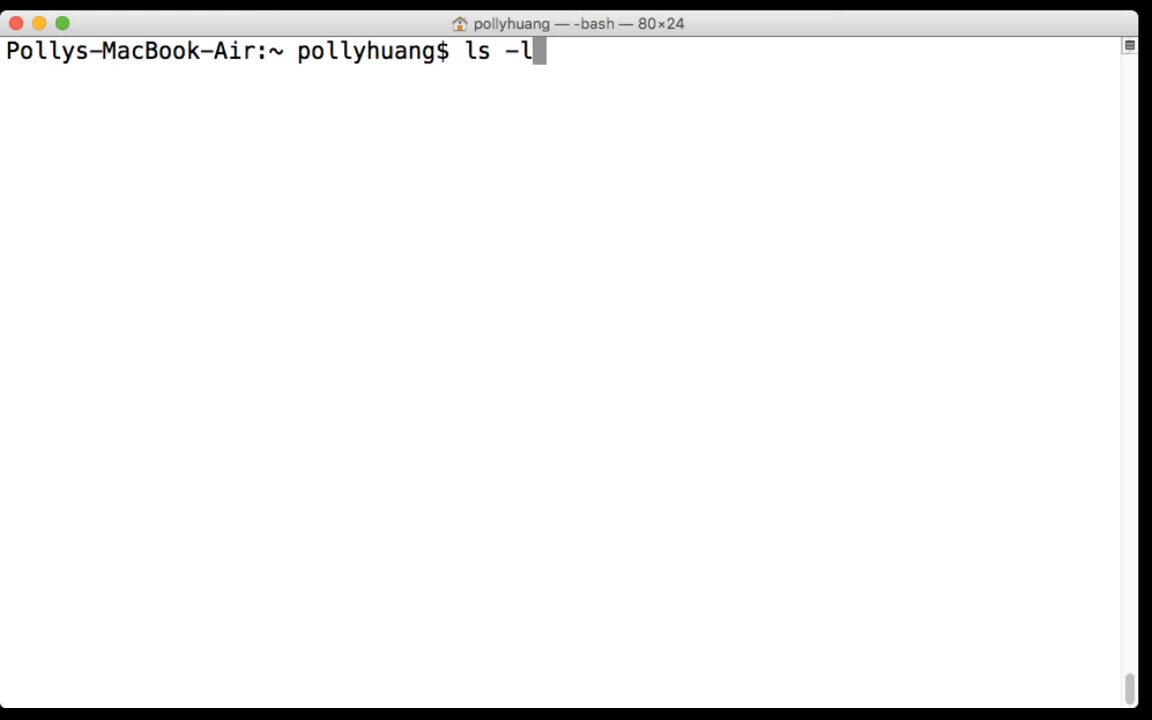
pyautogui.press('Return')
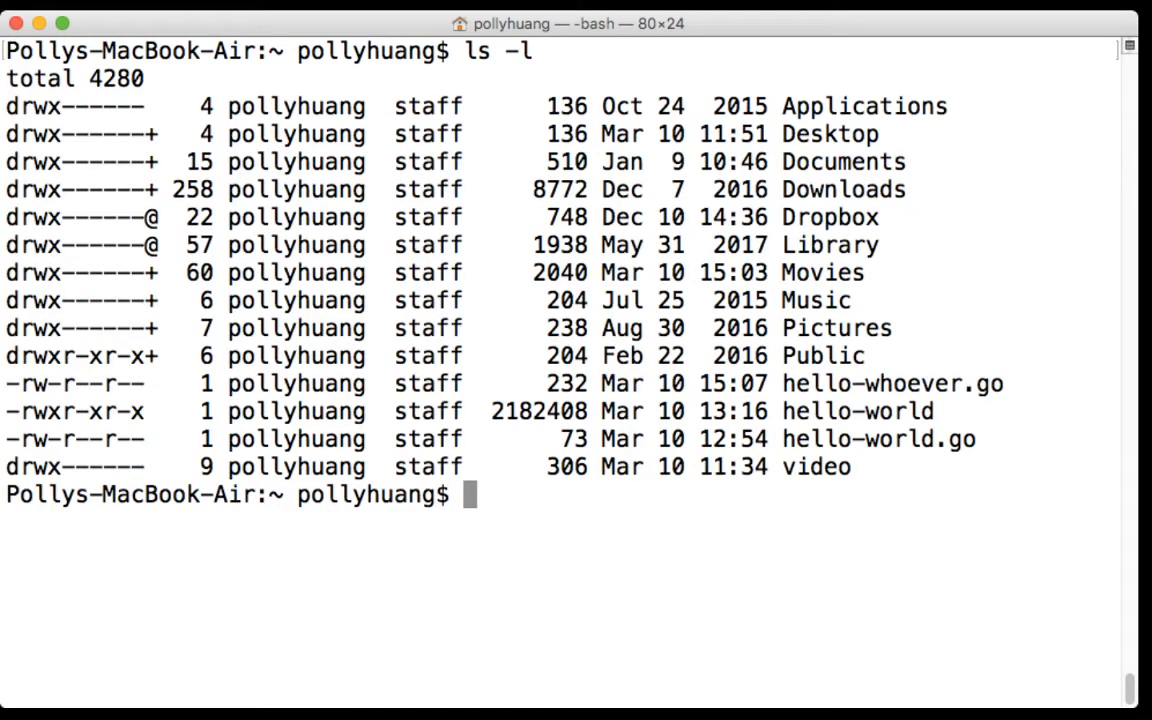
pyautogui.doubleClick(890, 384)
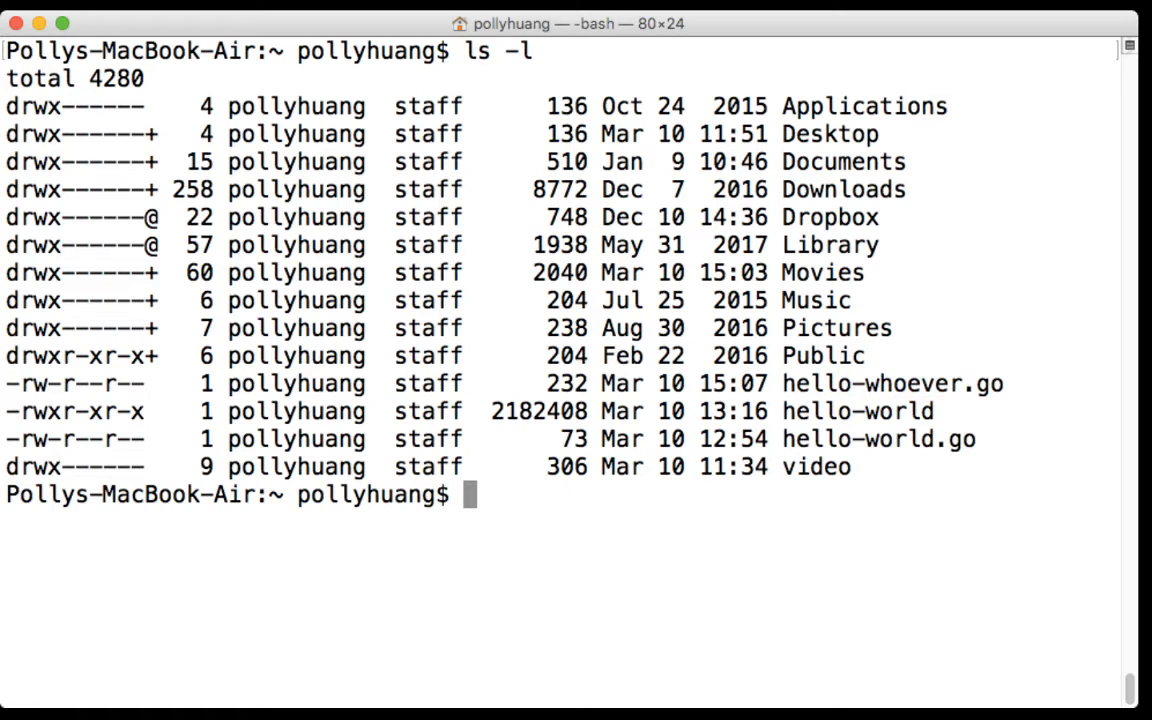
# Run go run hello-whoever.go, which fails with illegal quote characters on line 4
pyautogui.write('go run')
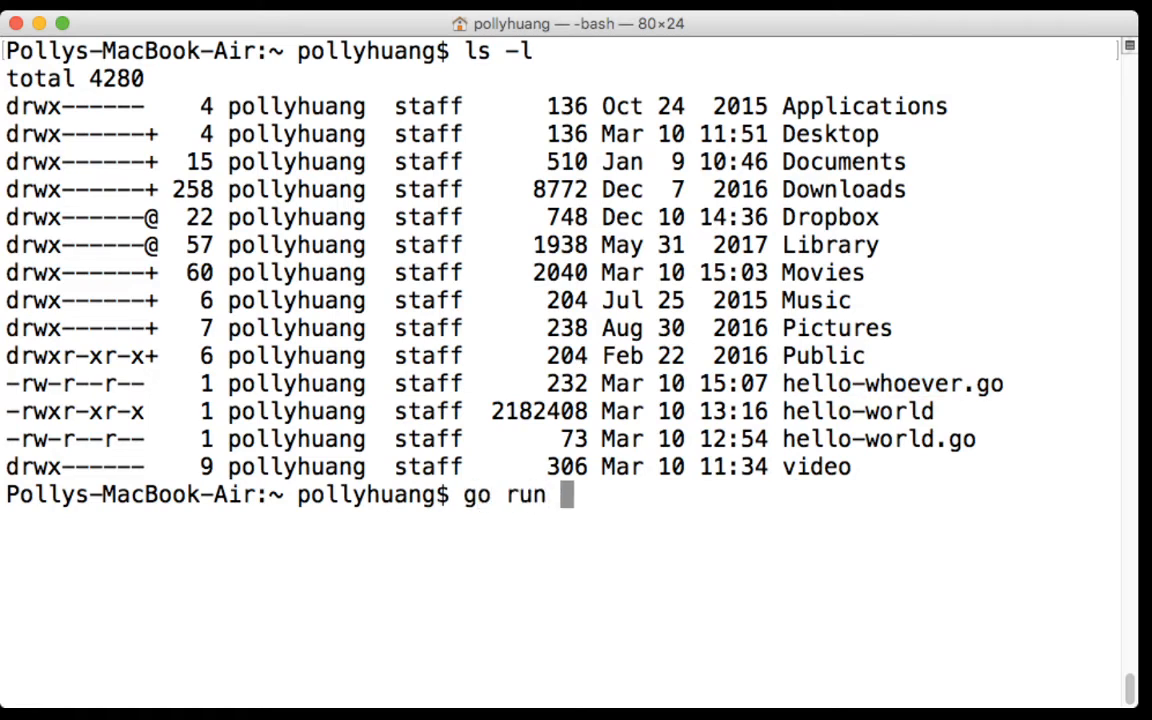
pyautogui.write('hello-who')
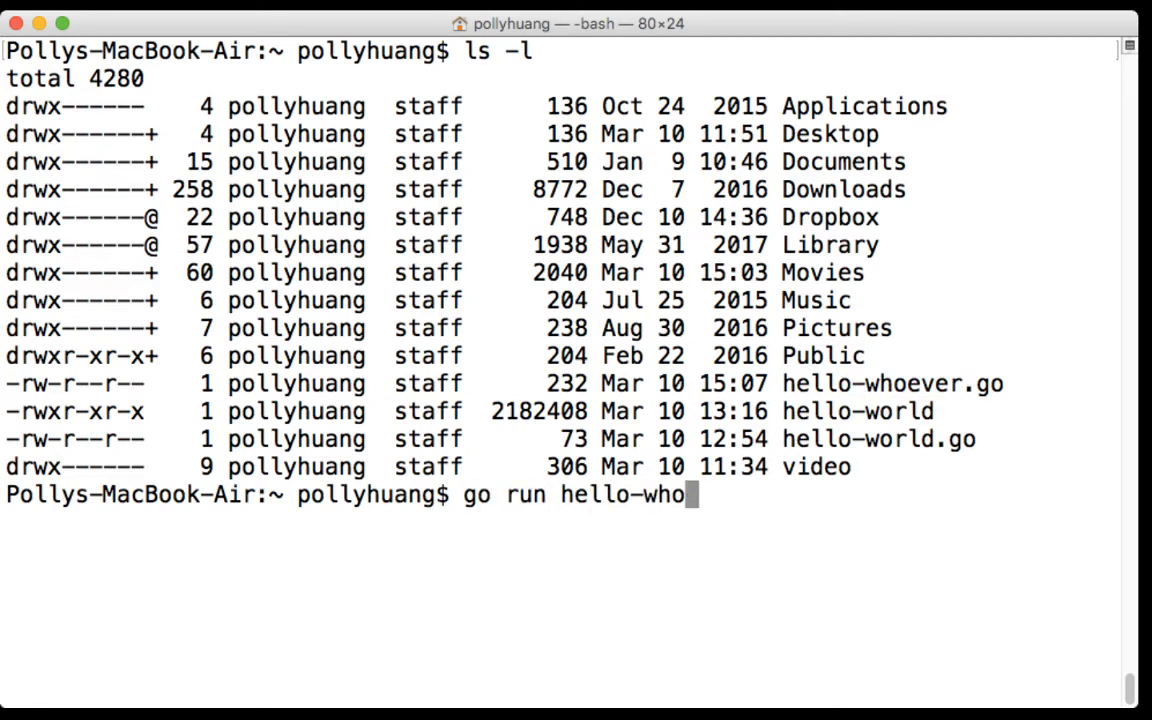
pyautogui.press('Return')
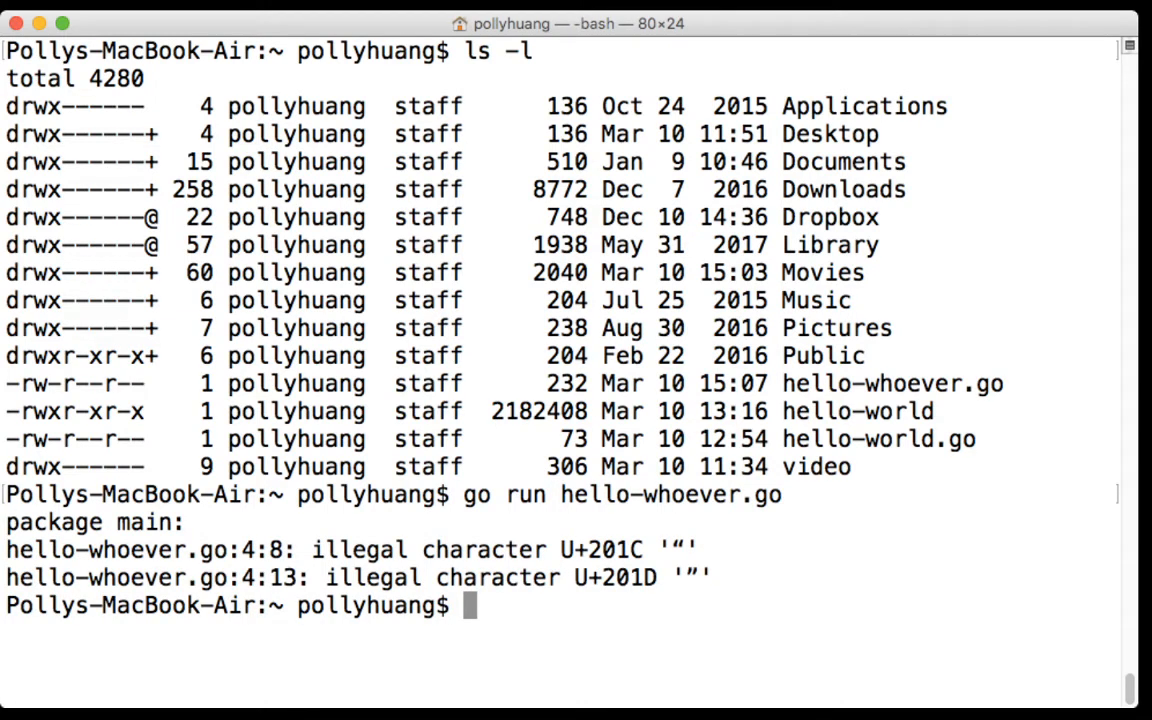
pyautogui.doubleClick(96, 520)
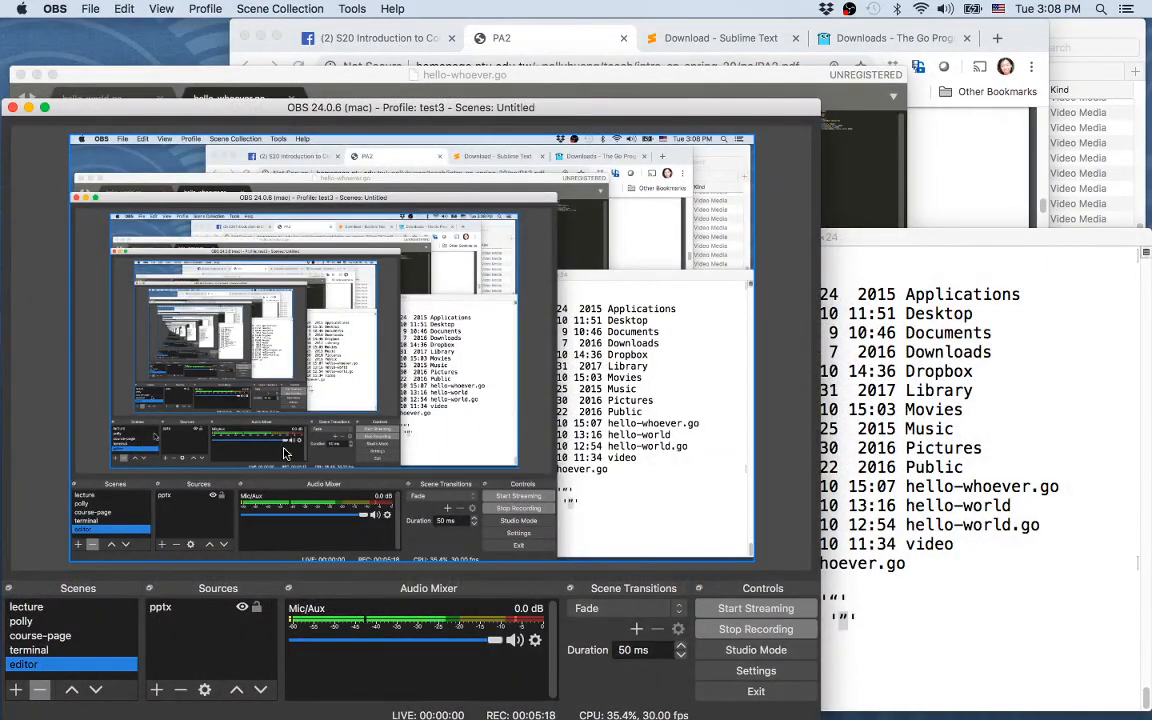
# Select the curly quotes around os on line 4 to replace them with straight quotes
pyautogui.click(228, 98)
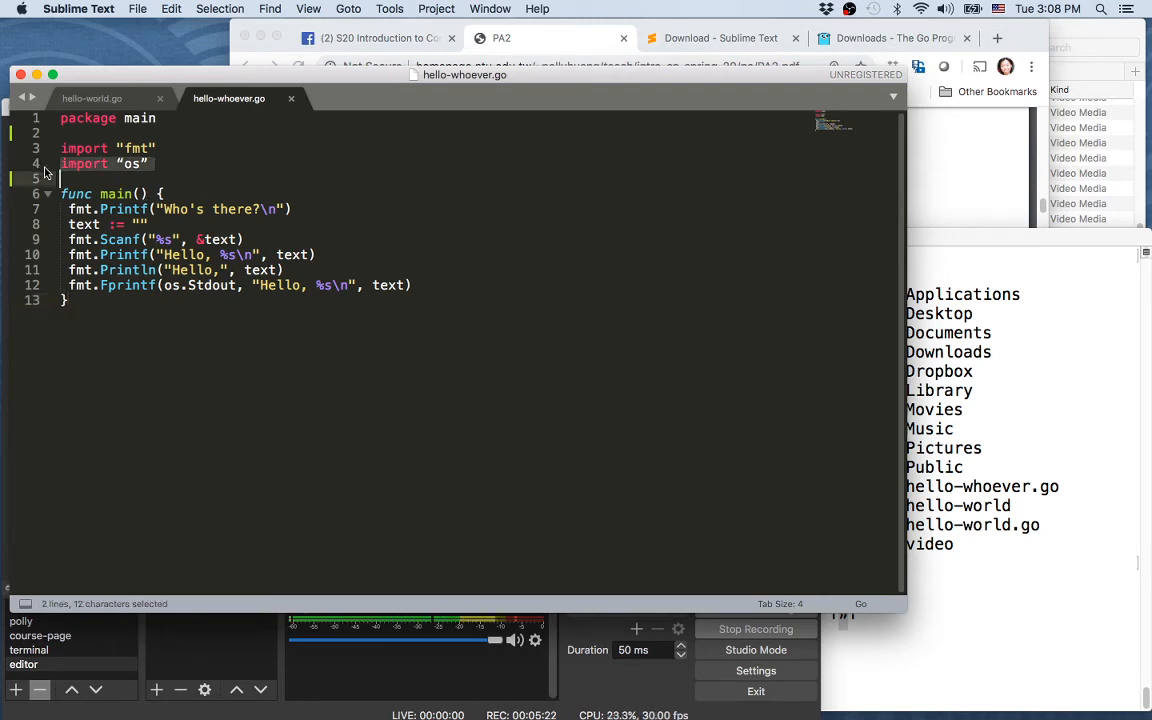
pyautogui.click(120, 164)
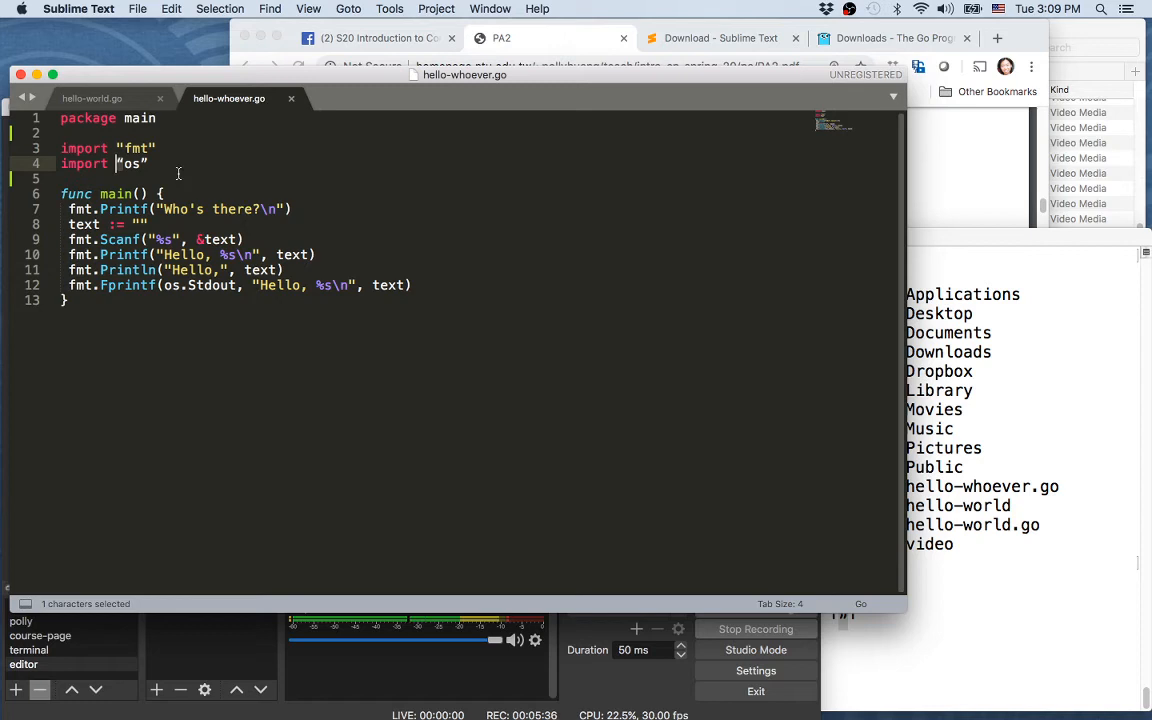
pyautogui.click(148, 148)
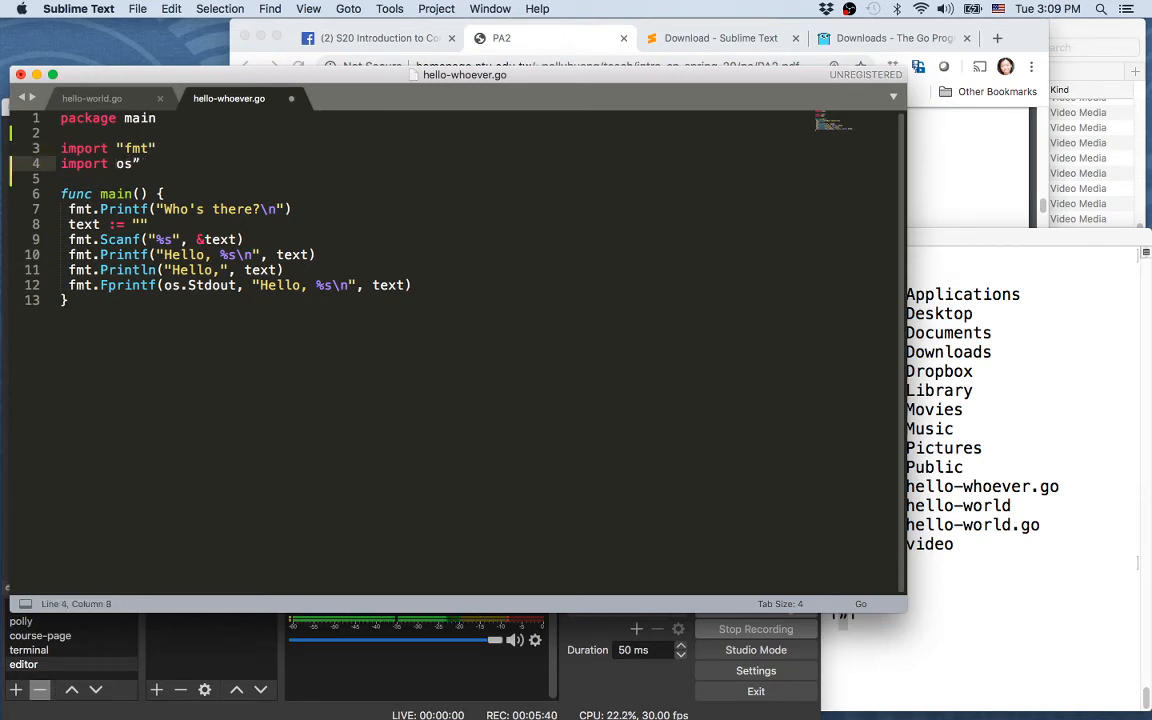
pyautogui.click(144, 164)
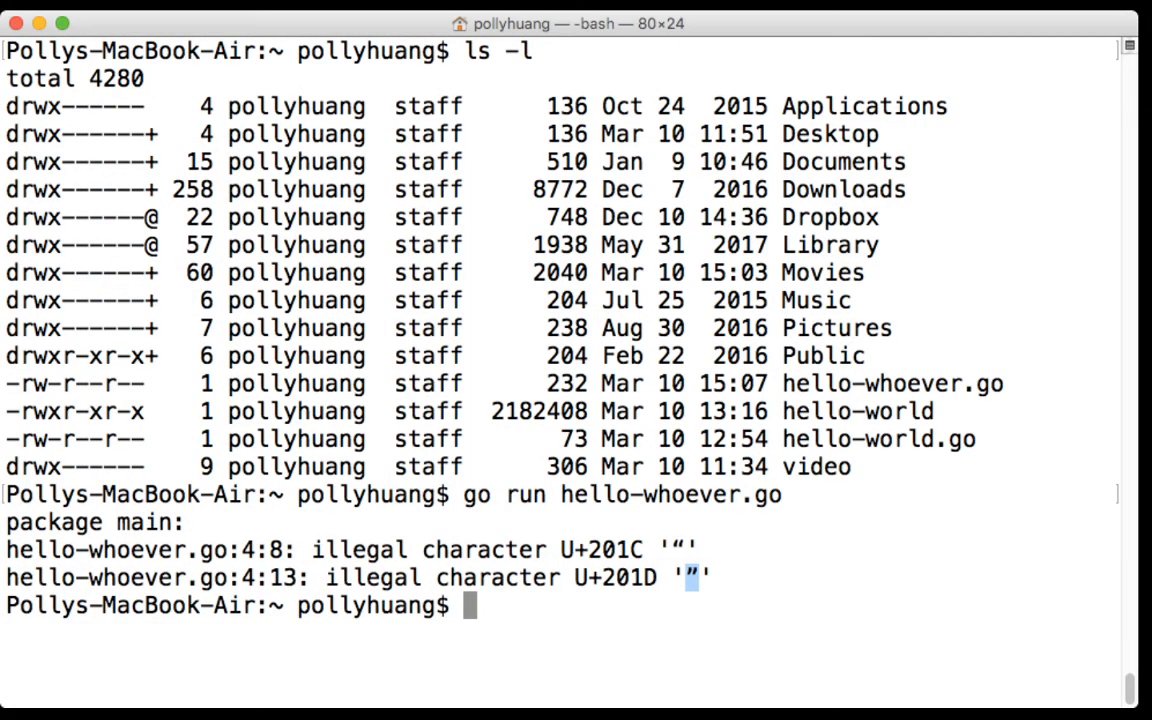
# Rerun hello-whoever.go and answer polly, highlighting the three polly greetings
pyautogui.press('Return')
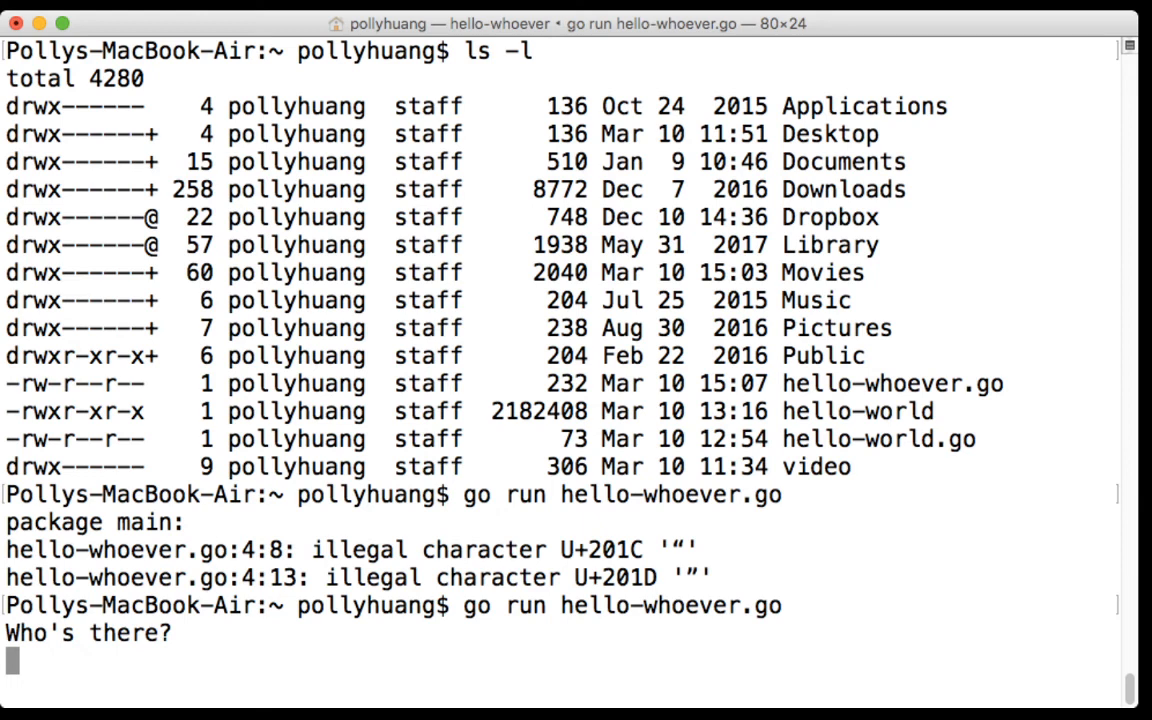
pyautogui.write('polly')
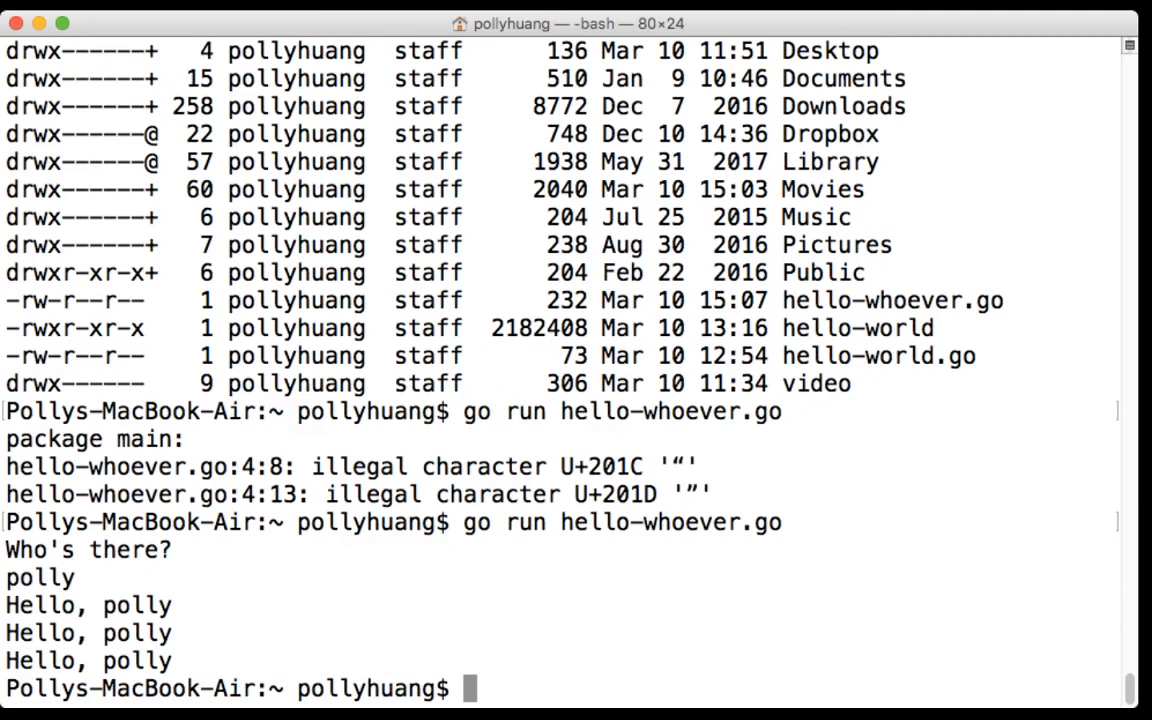
pyautogui.moveTo(4, 604); pyautogui.dragTo(170, 660)
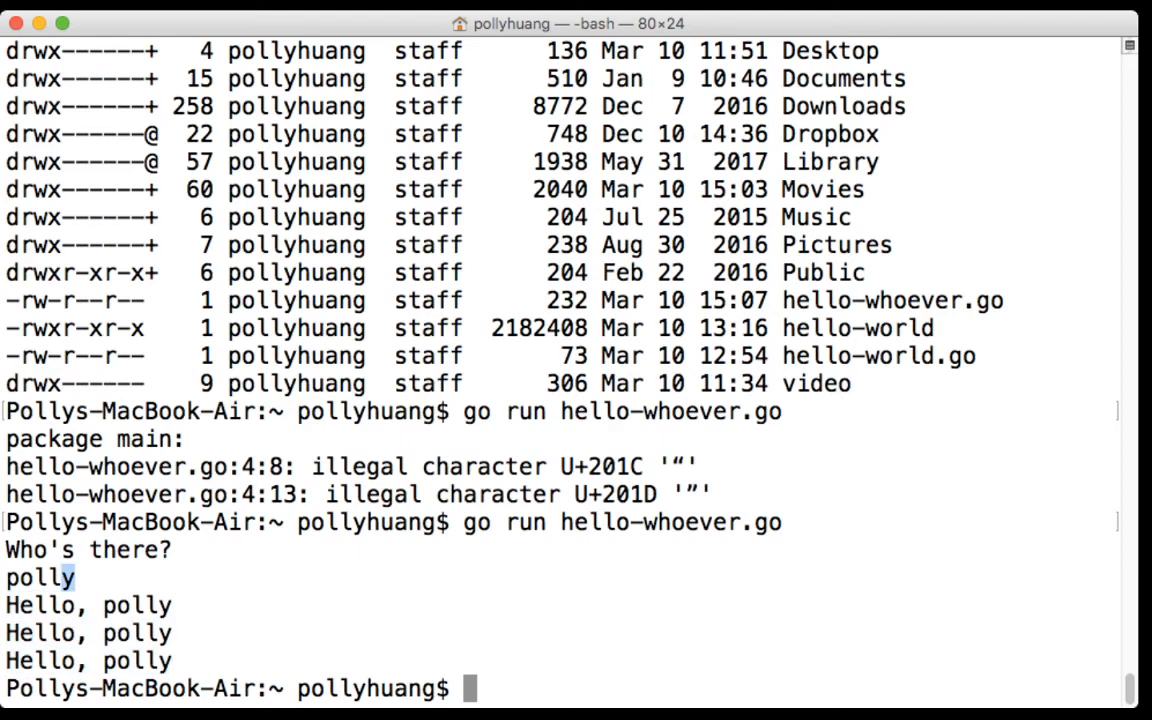
pyautogui.doubleClick(40, 576)
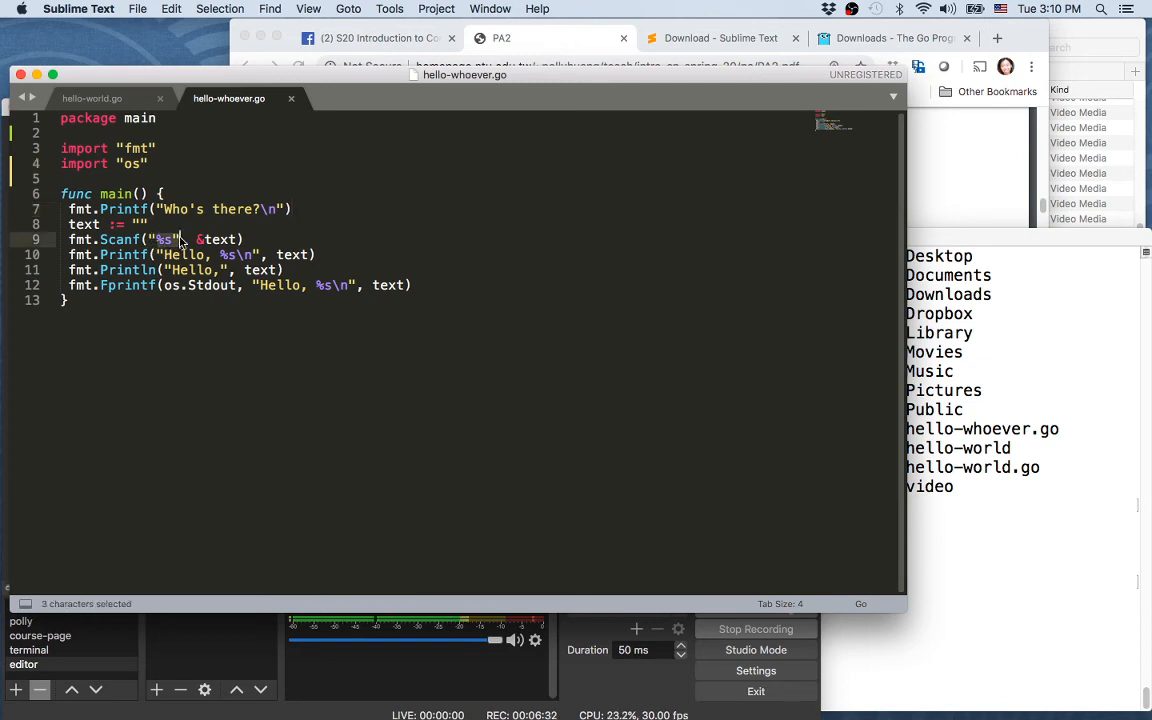
pyautogui.click(164, 254)
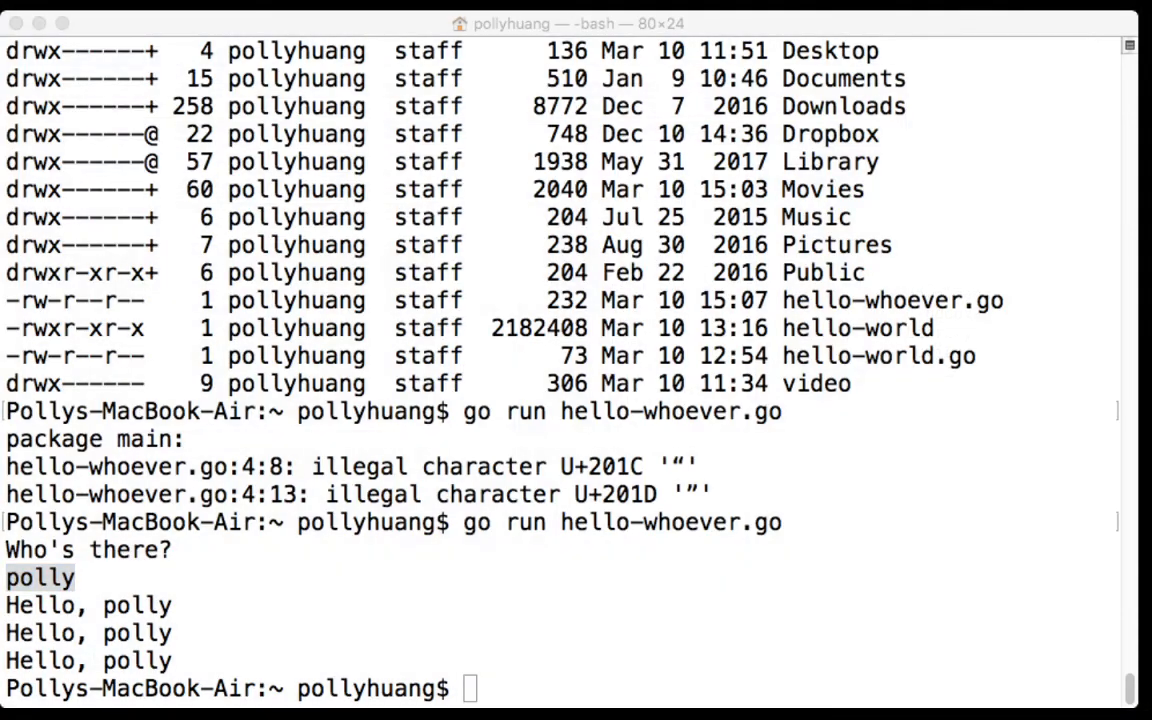
# Run go run hello-whoever.go again answering kevin, picking out the doubled kevin greeting
pyautogui.write('go run hello-whoever.go')
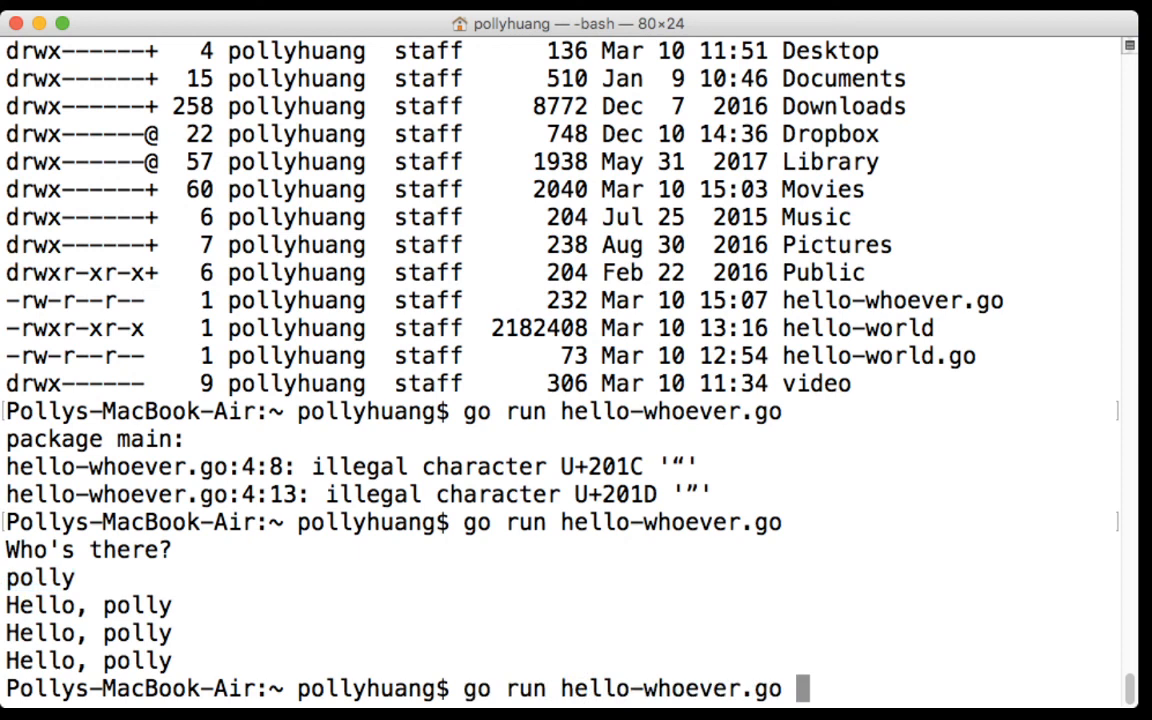
pyautogui.press('Return')
pyautogui.write('kevin')
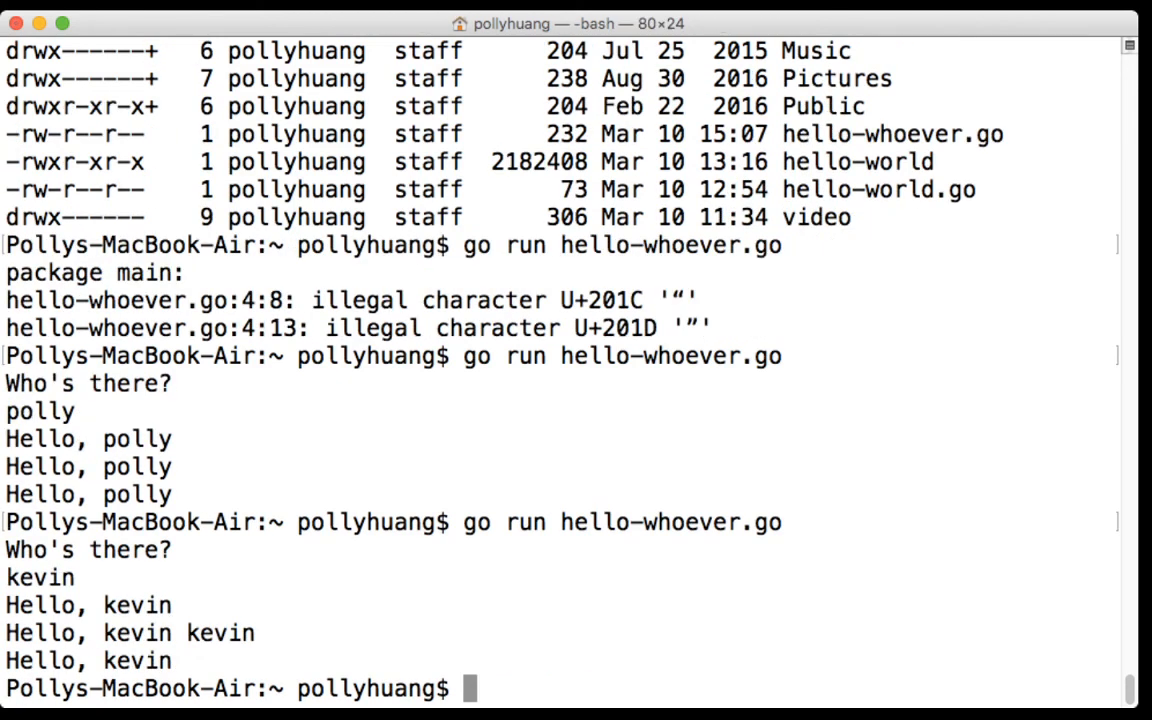
pyautogui.doubleClick(220, 632)
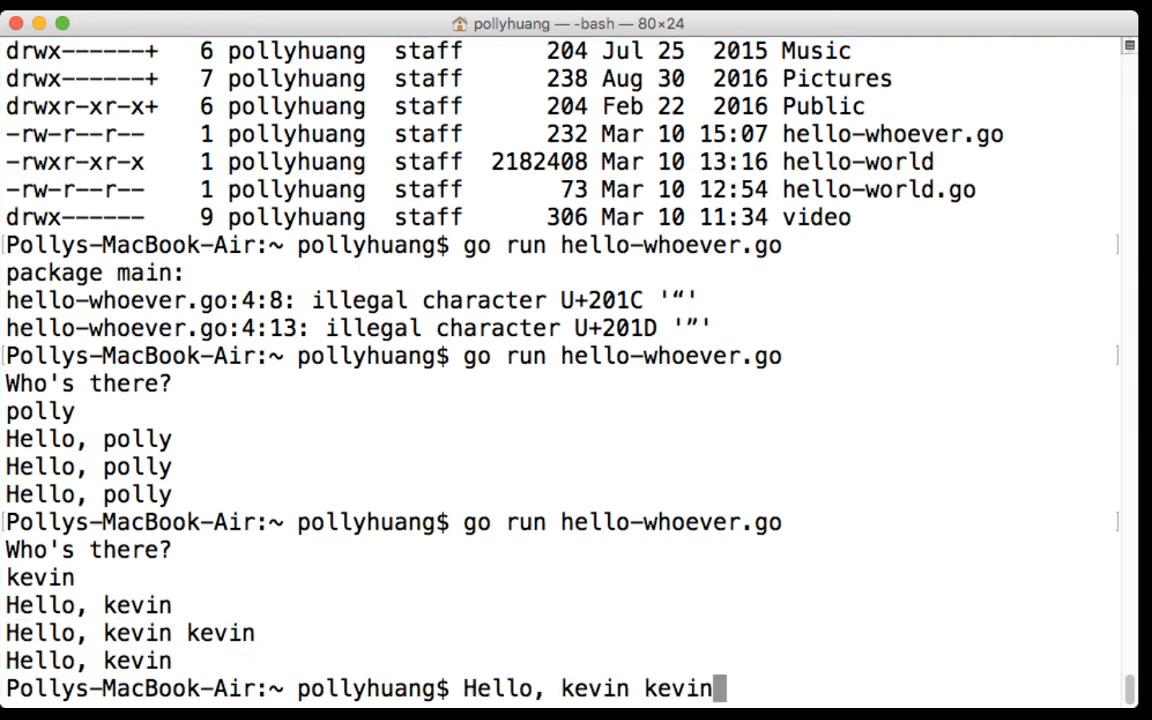
# Clear the pasted greeting text to leave a clean prompt
pyautogui.press('backspace')
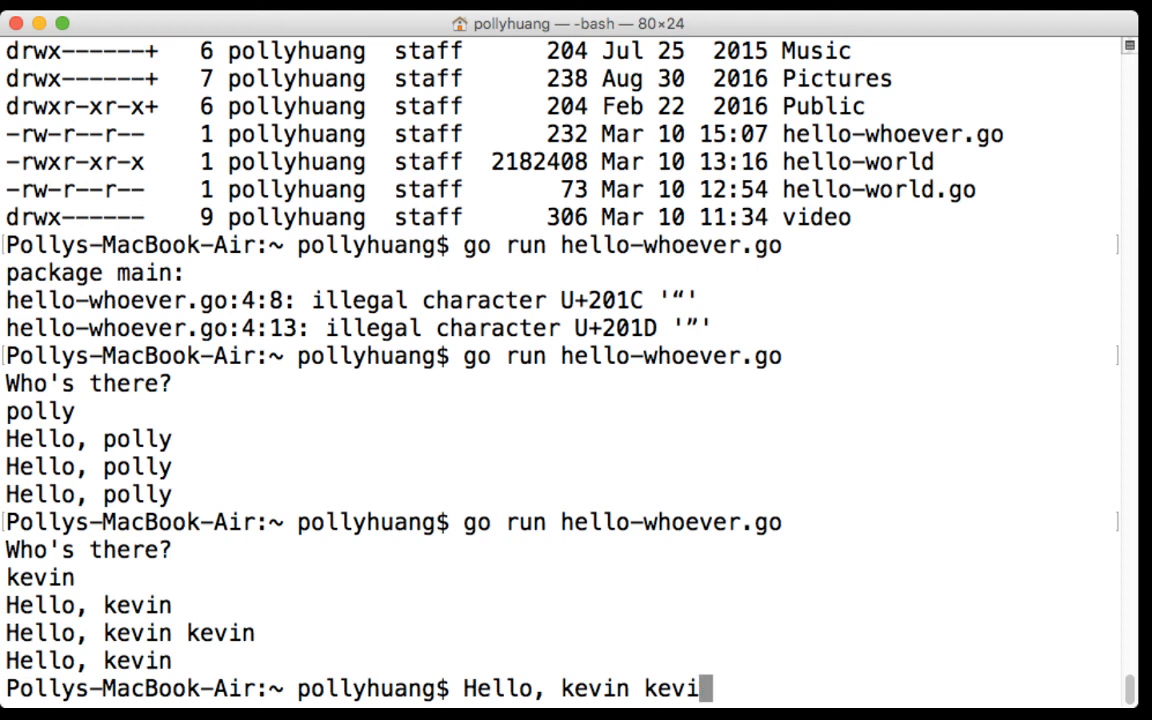
pyautogui.press('ctrl+c')
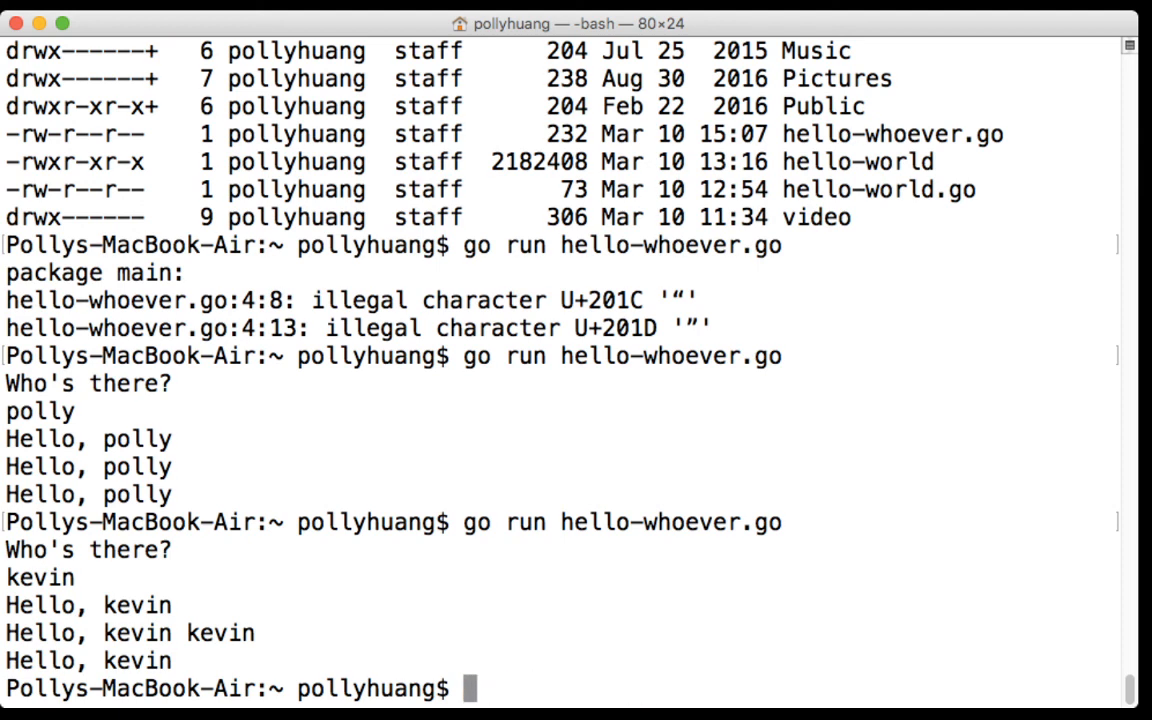